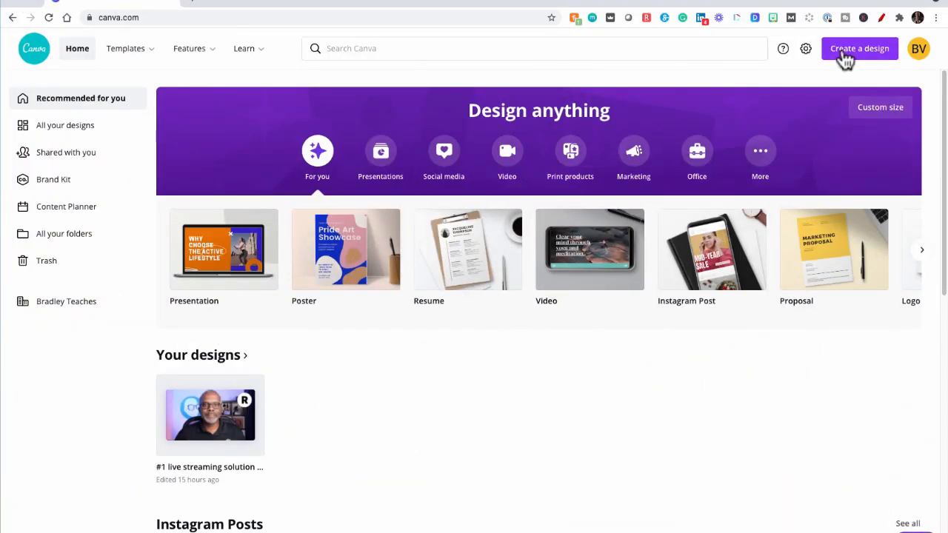
Step: Create a new 16:9 presentation and show the Restream brand images in the sidebar
click(858, 49)
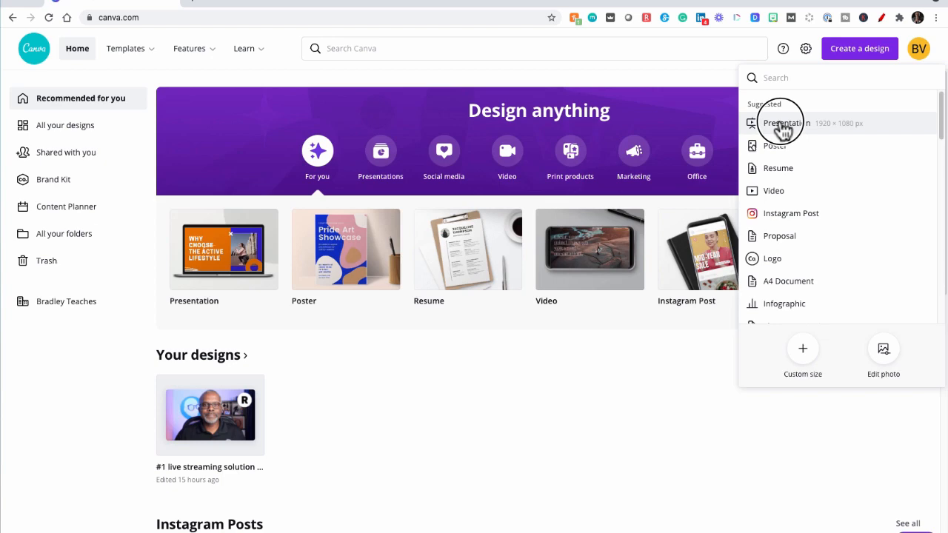
click(785, 123)
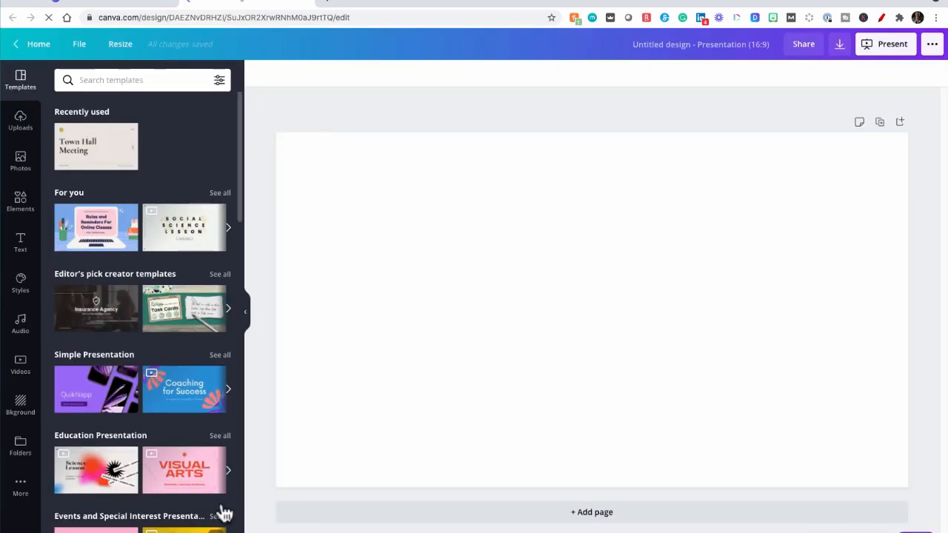
click(20, 444)
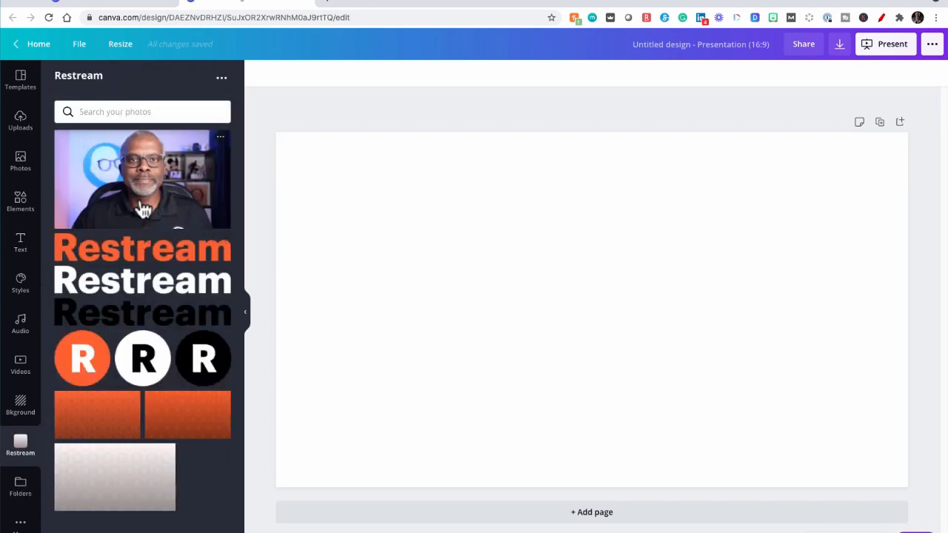
Step: Add the speaker's webcam photo from the Restream folder as page 1's full background
click(142, 179)
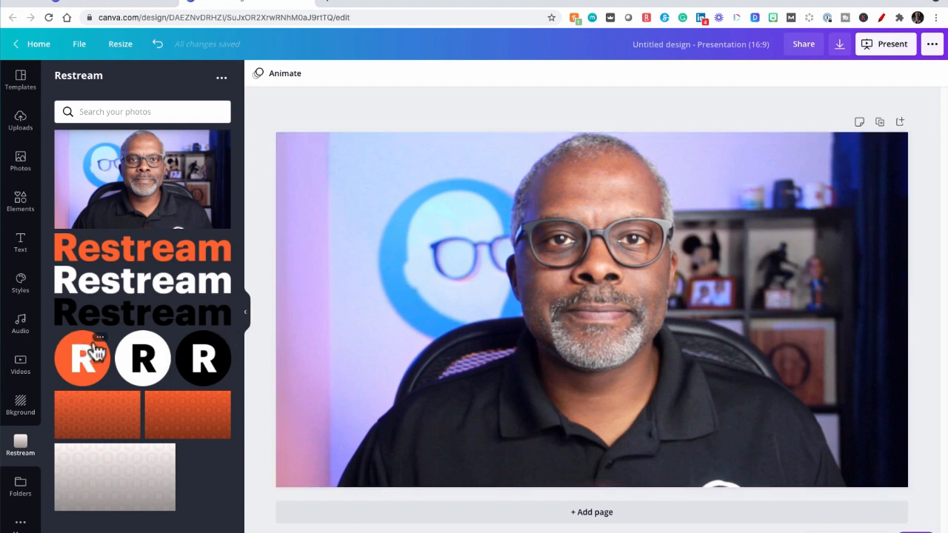
mouse_move(129, 369)
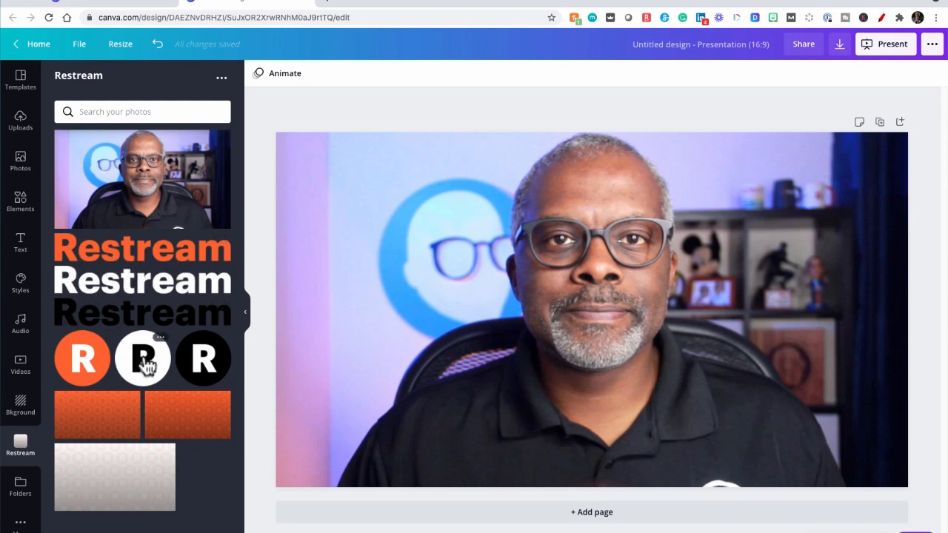
Step: Shrink the white R logo into the top-right corner and the black one top-left
click(143, 358)
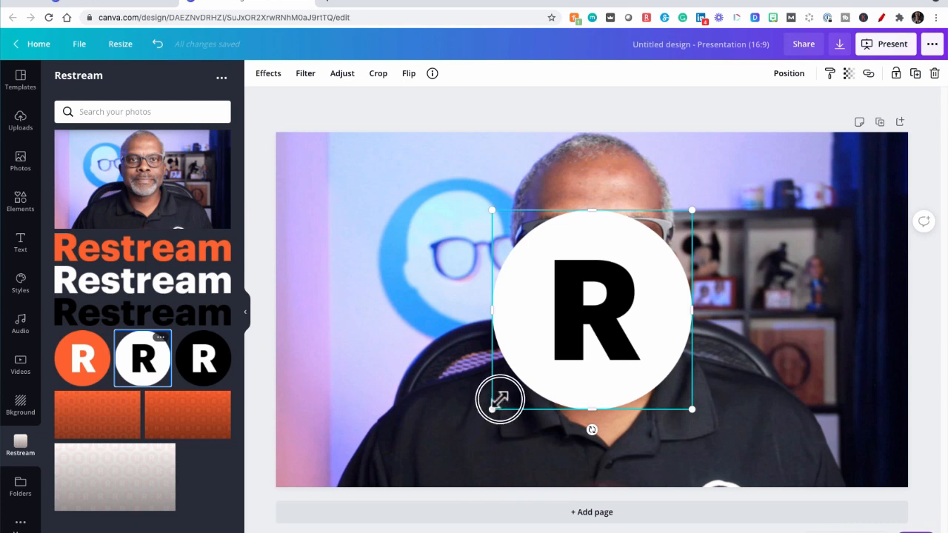
drag(493, 400, 602, 300)
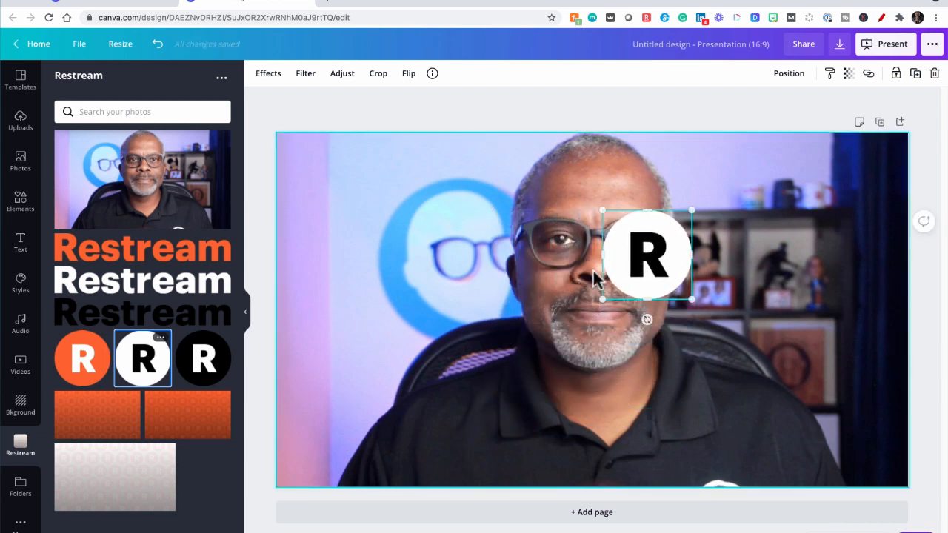
drag(648, 254, 846, 192)
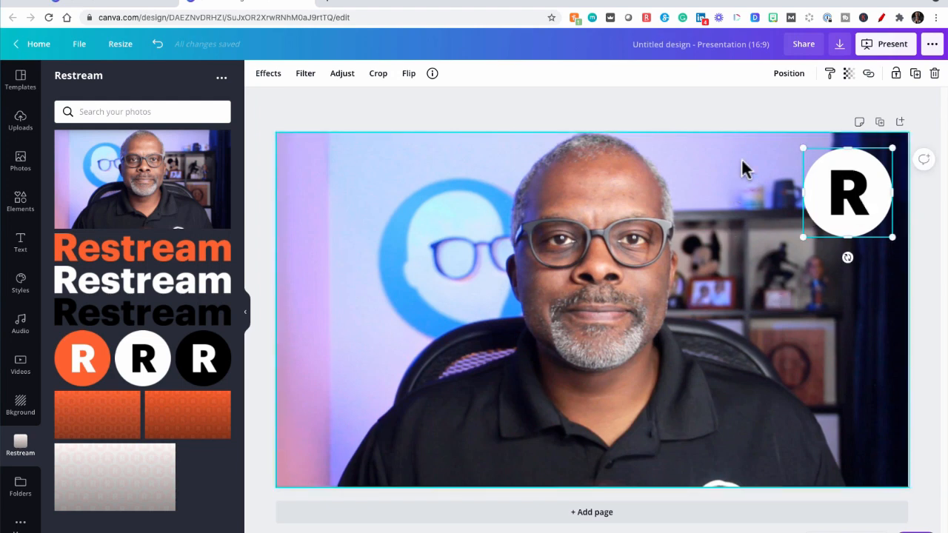
mouse_move(846, 215)
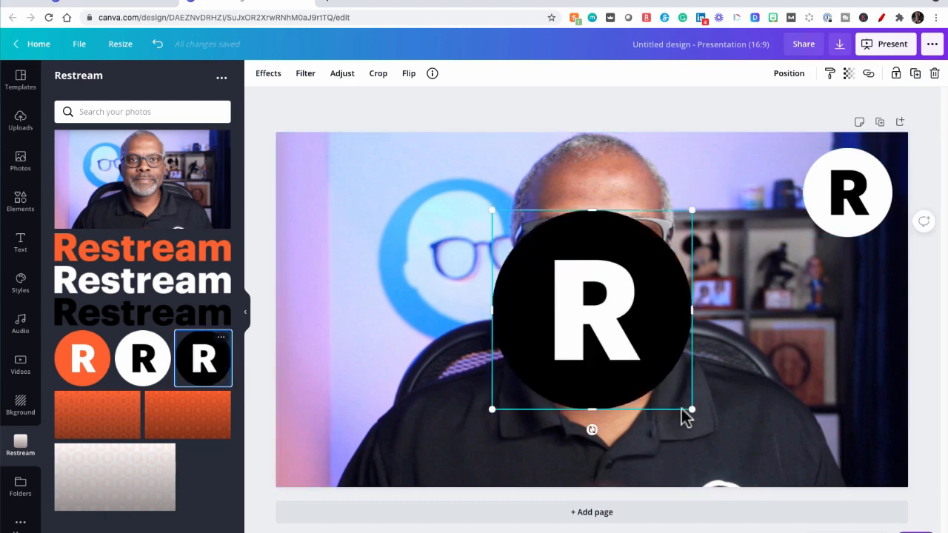
drag(691, 410, 581, 280)
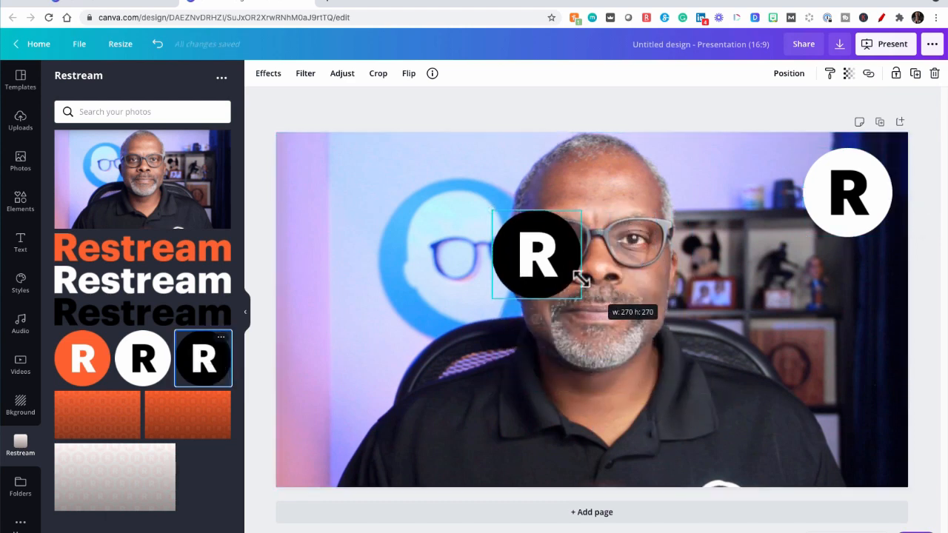
drag(537, 256, 339, 187)
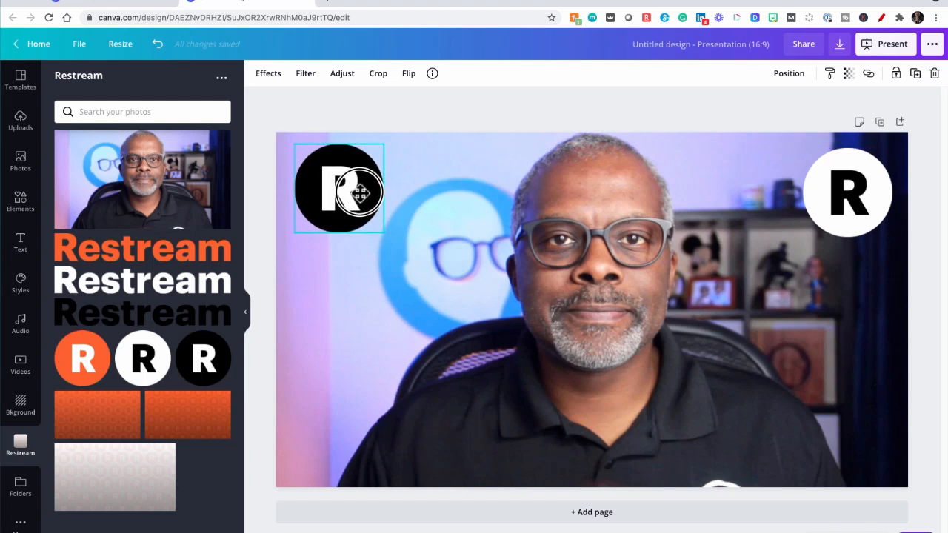
Step: Add the orange R logo, shrink it, and place it under the white logo
click(339, 189)
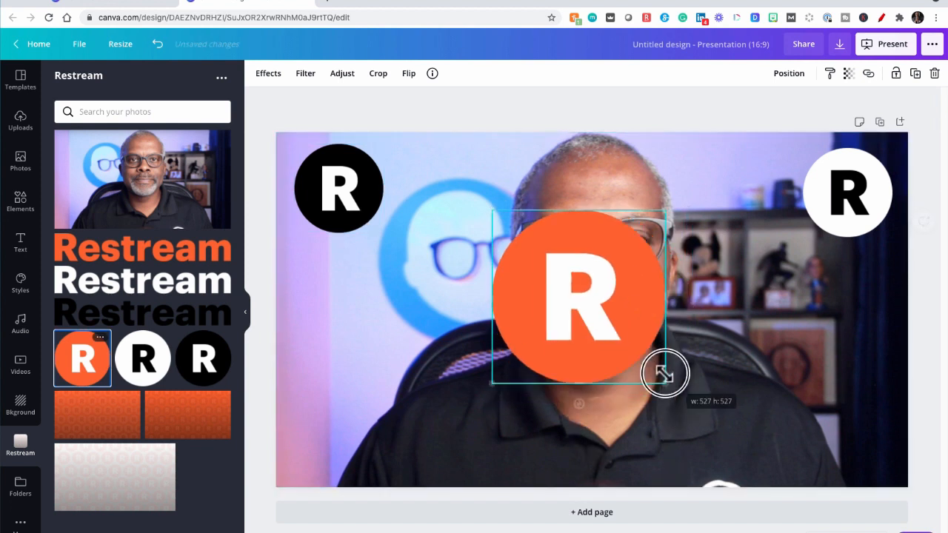
drag(664, 372, 444, 292)
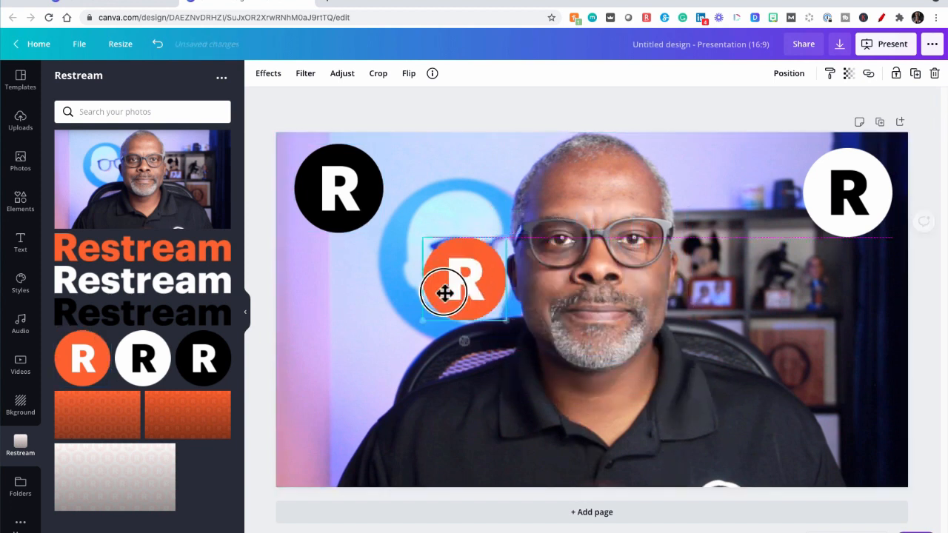
drag(445, 291, 337, 359)
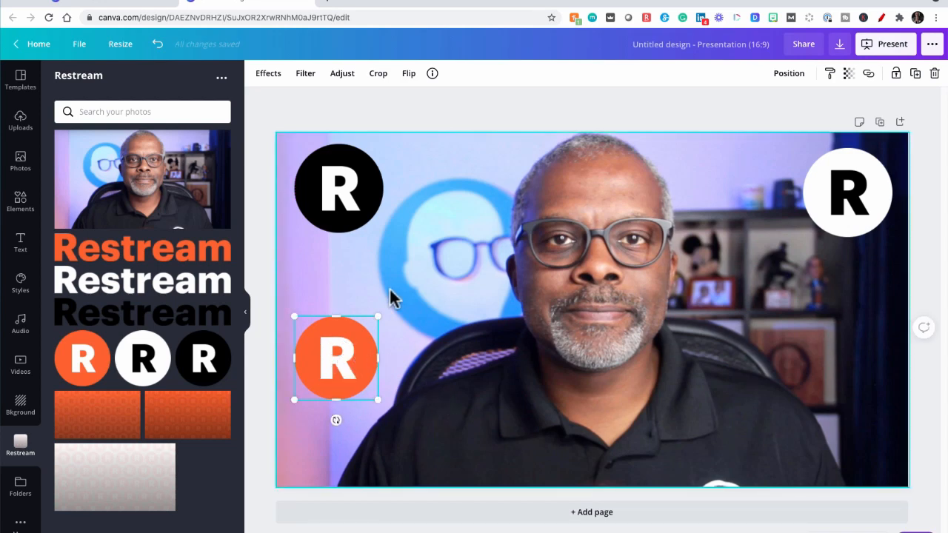
drag(336, 359, 848, 311)
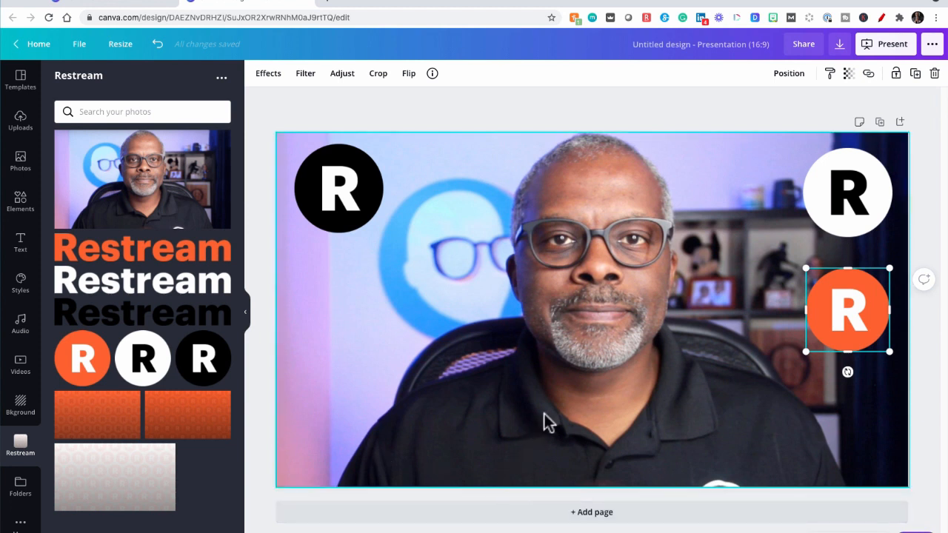
Step: Drag the fiery particle video from the Videos library onto page 2 as its background
scroll(down, 3)
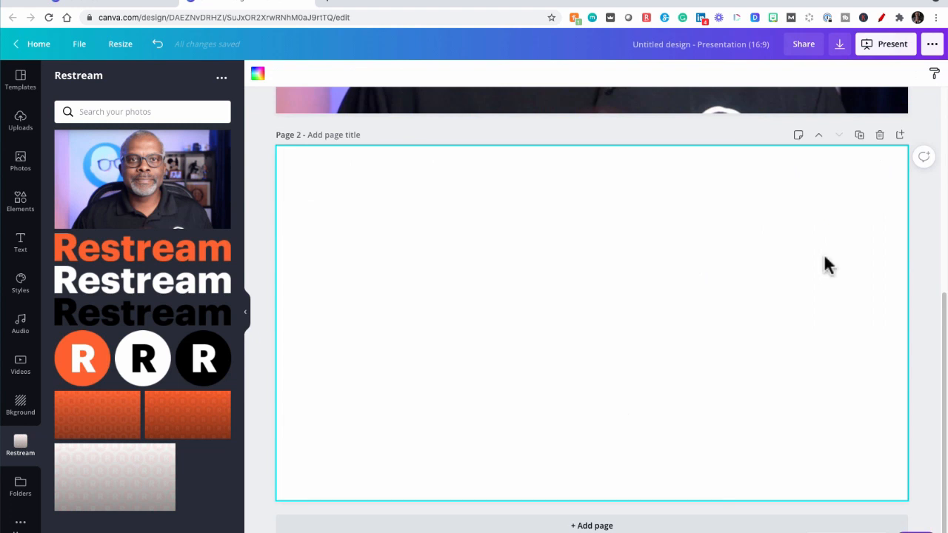
mouse_move(576, 299)
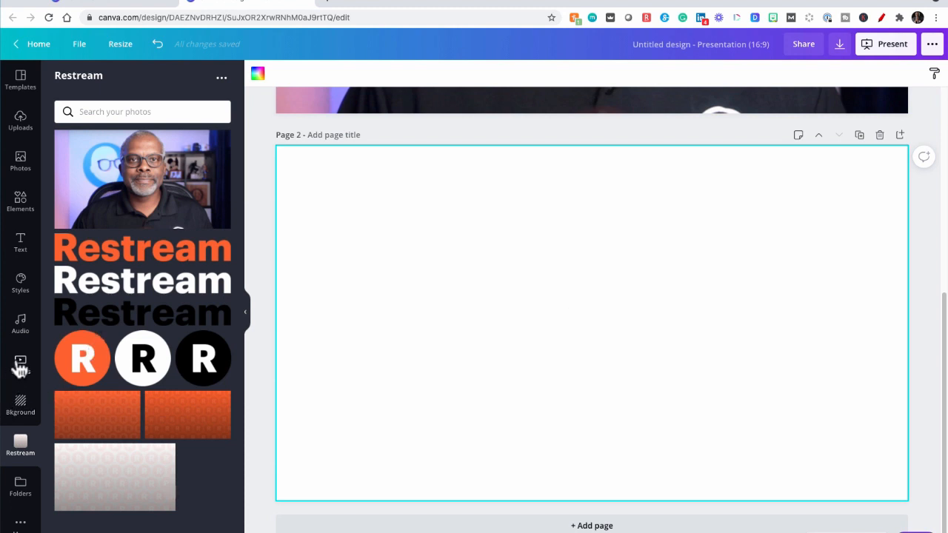
click(20, 363)
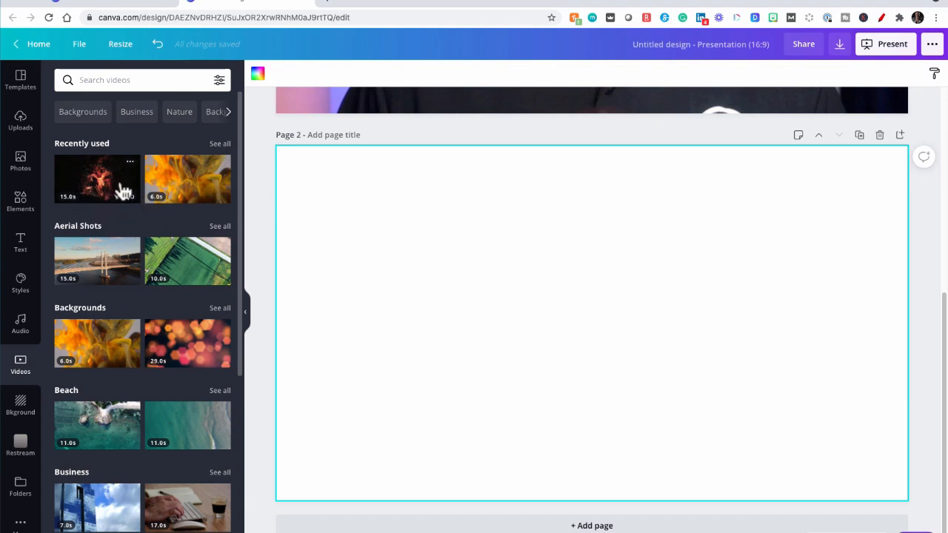
drag(97, 179, 544, 296)
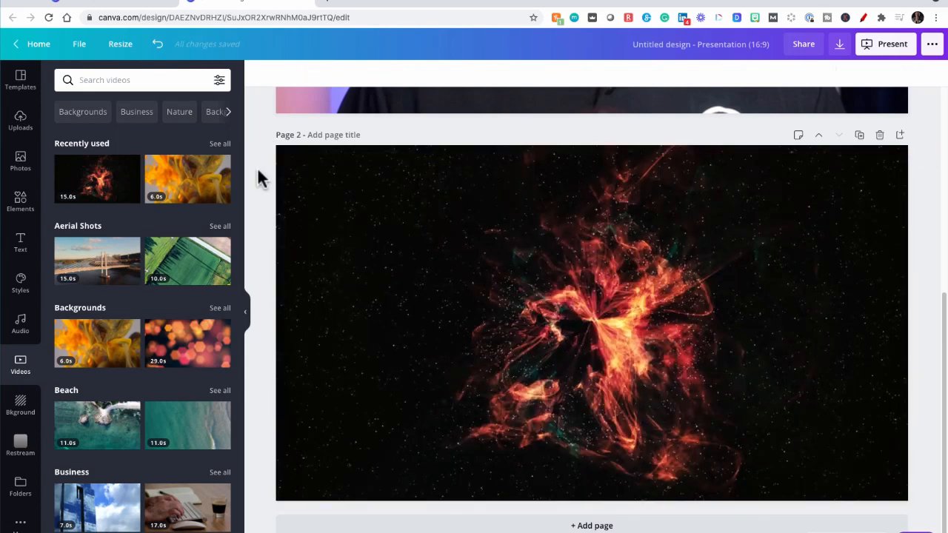
click(591, 322)
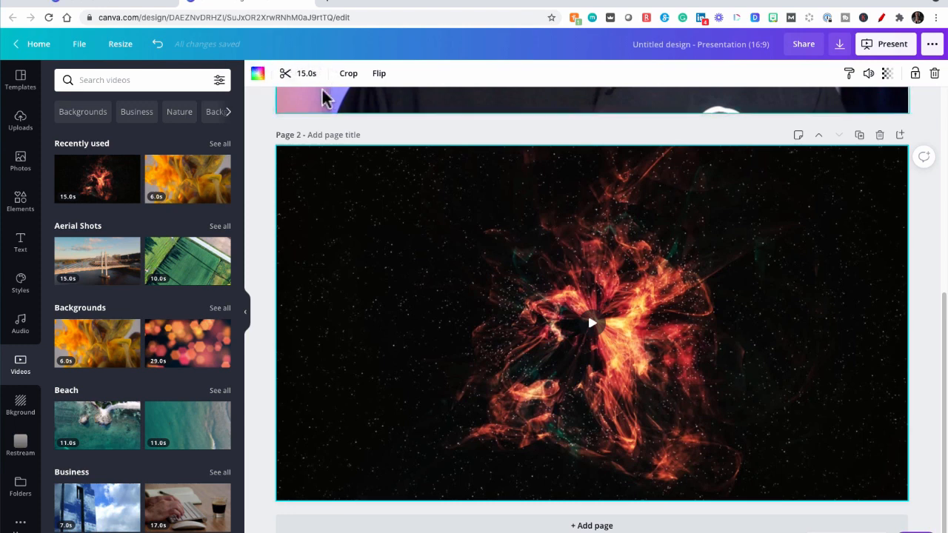
mouse_move(285, 100)
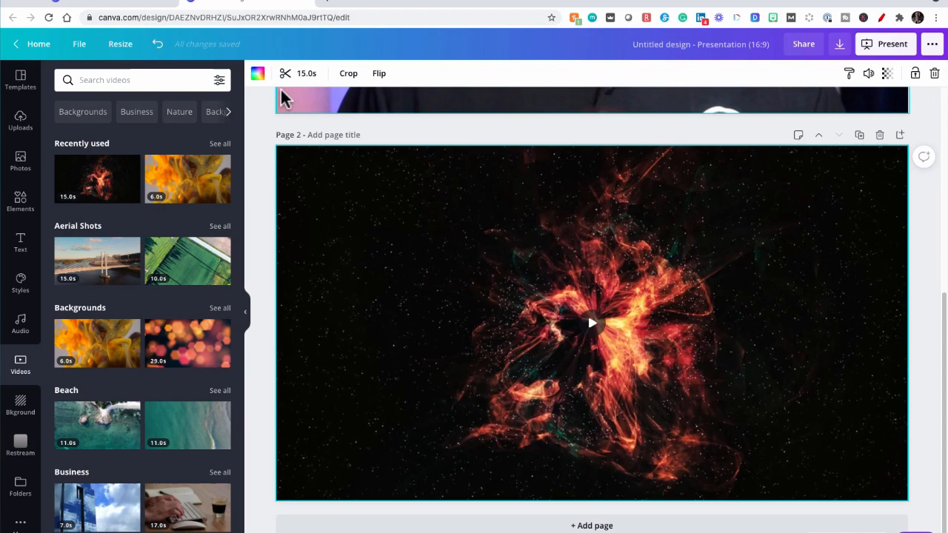
click(591, 323)
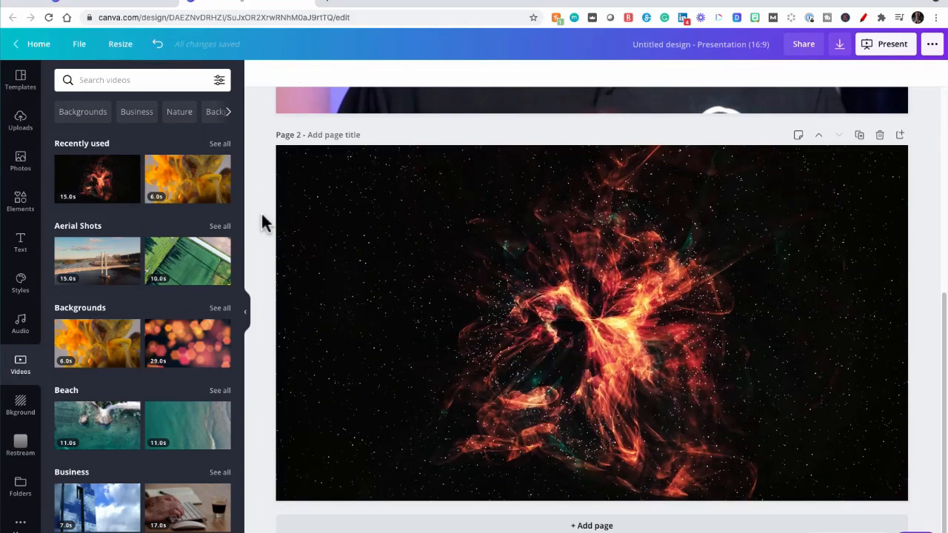
mouse_move(24, 489)
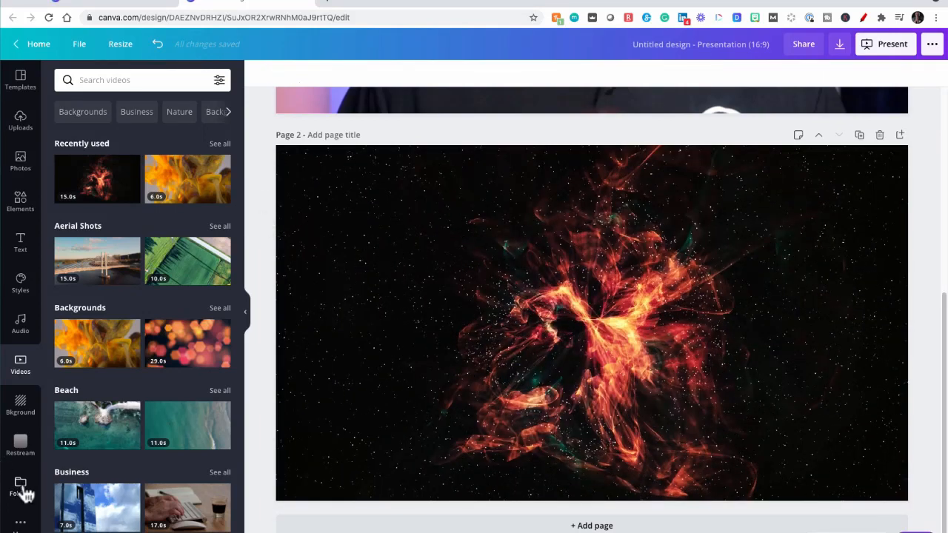
Step: Add the white R logo and white Restream wordmark to page 2
click(20, 486)
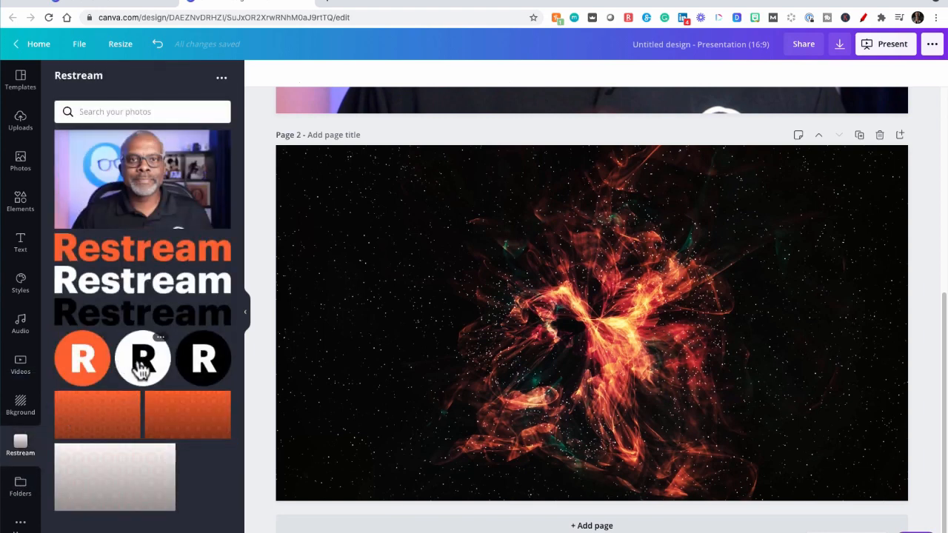
click(142, 358)
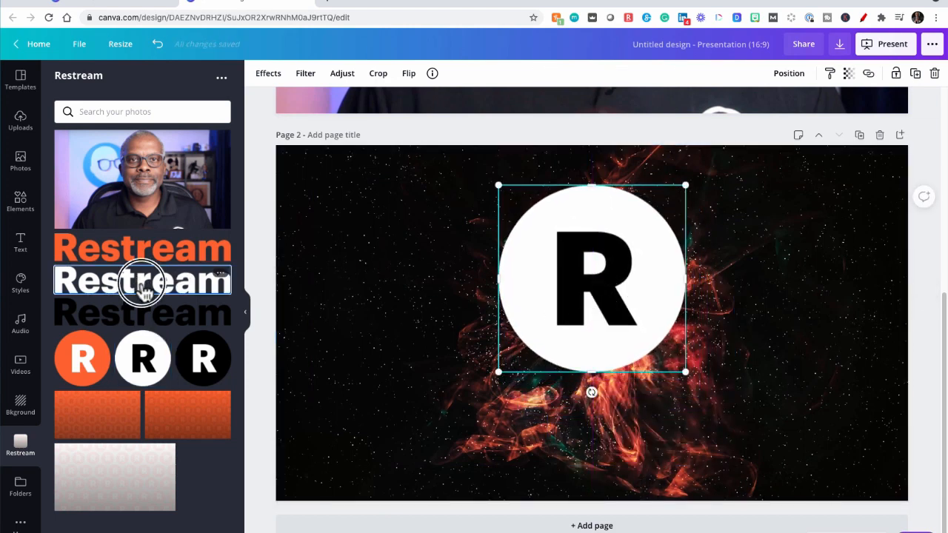
click(141, 281)
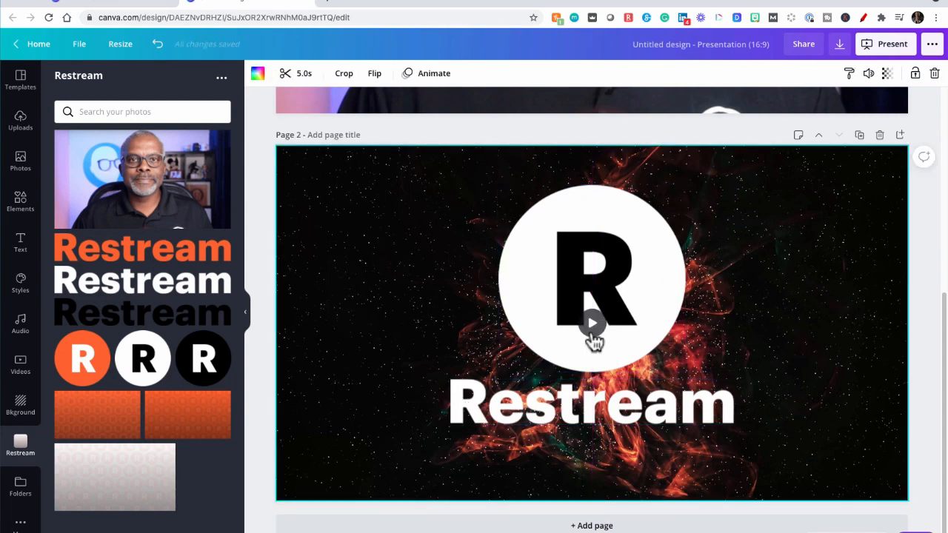
Step: Preview the page 2 background video, then select the Restream title
click(592, 323)
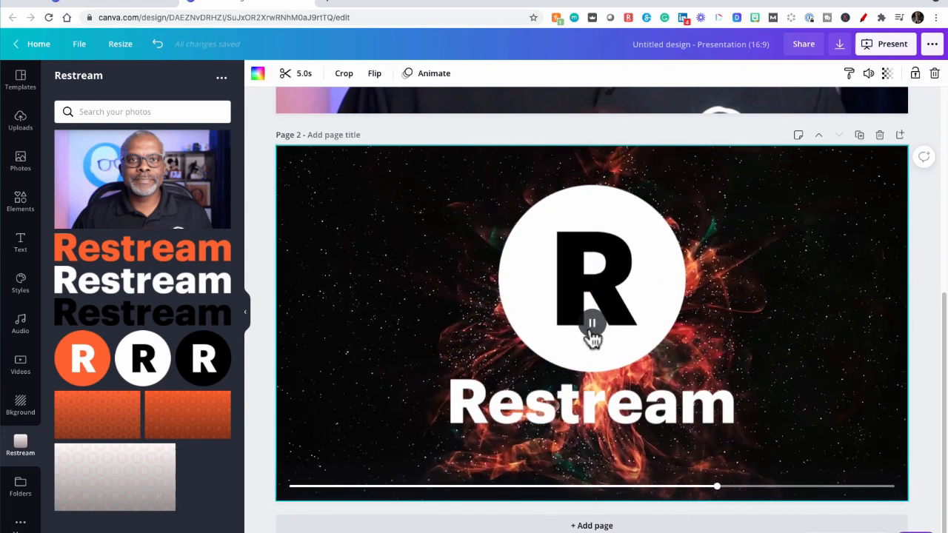
click(592, 323)
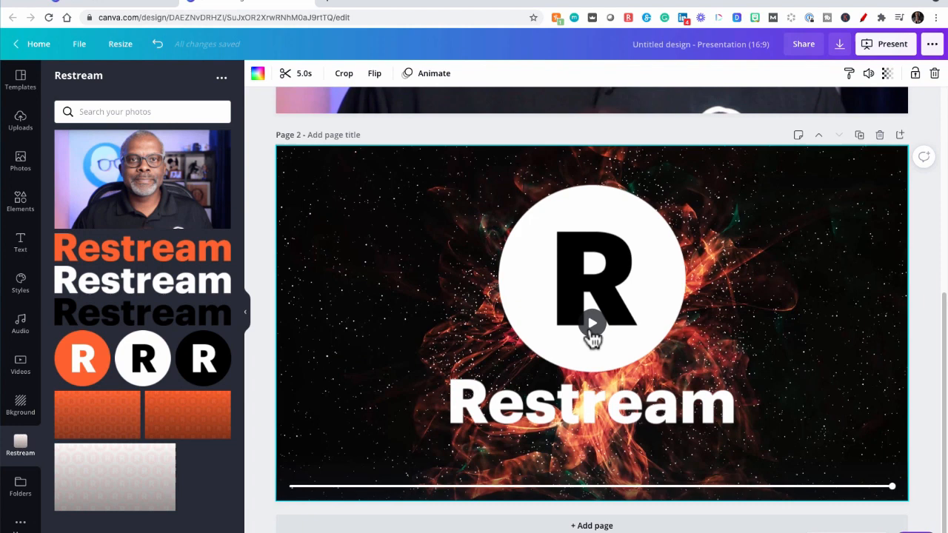
click(591, 403)
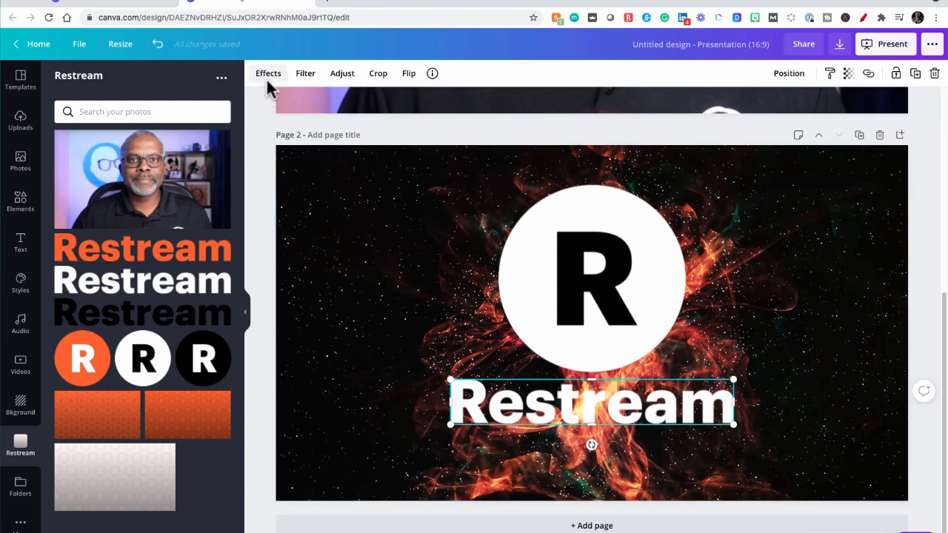
Step: Apply a Glow shadow to the Restream title with Blur 15 and Transparency 82
click(268, 72)
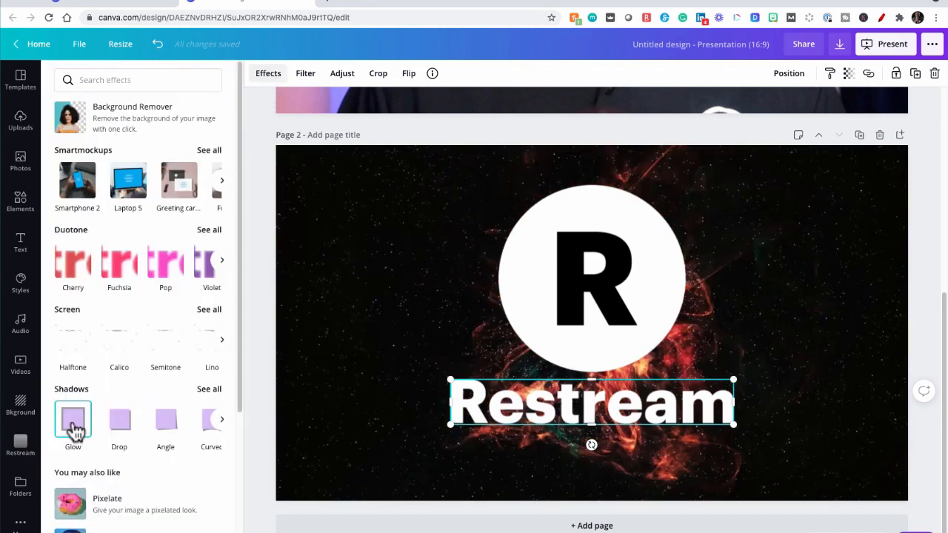
click(72, 420)
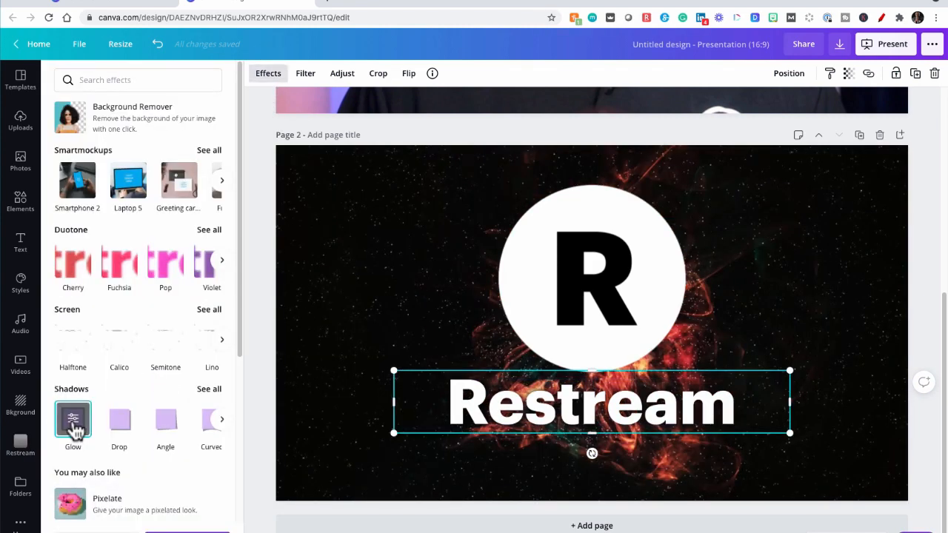
click(73, 422)
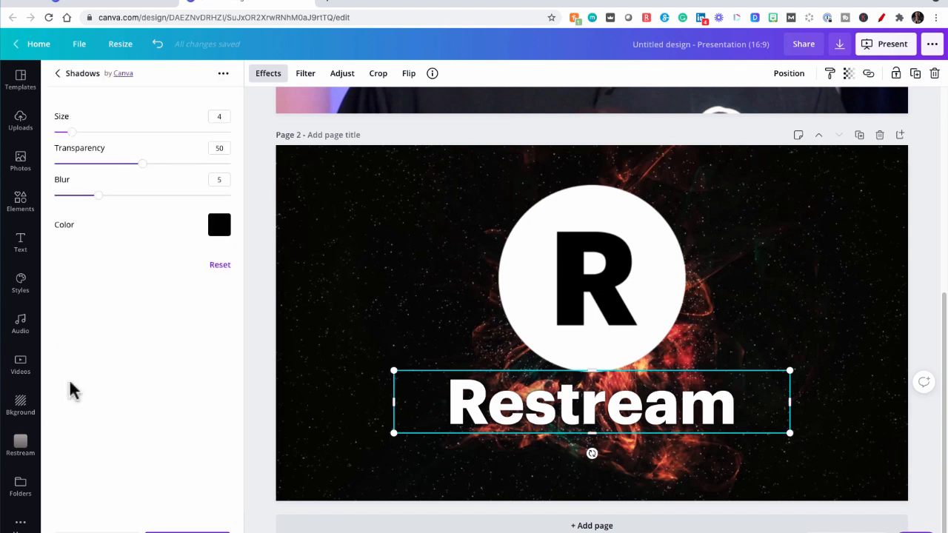
drag(99, 195, 177, 195)
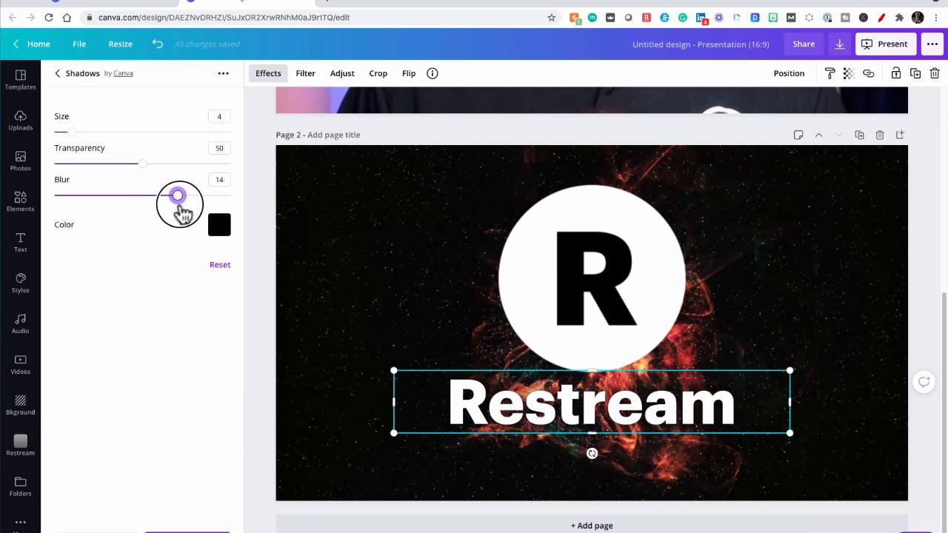
drag(143, 164, 185, 164)
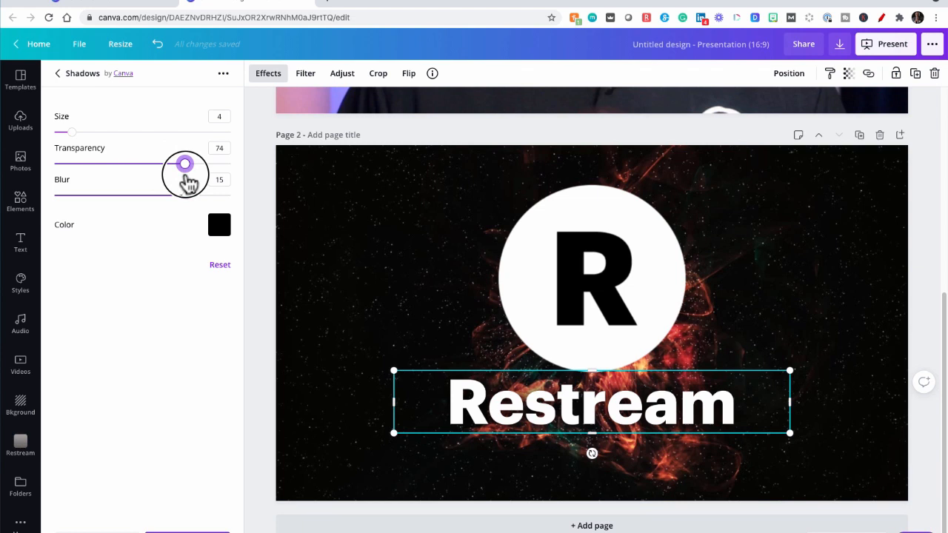
drag(185, 164, 199, 164)
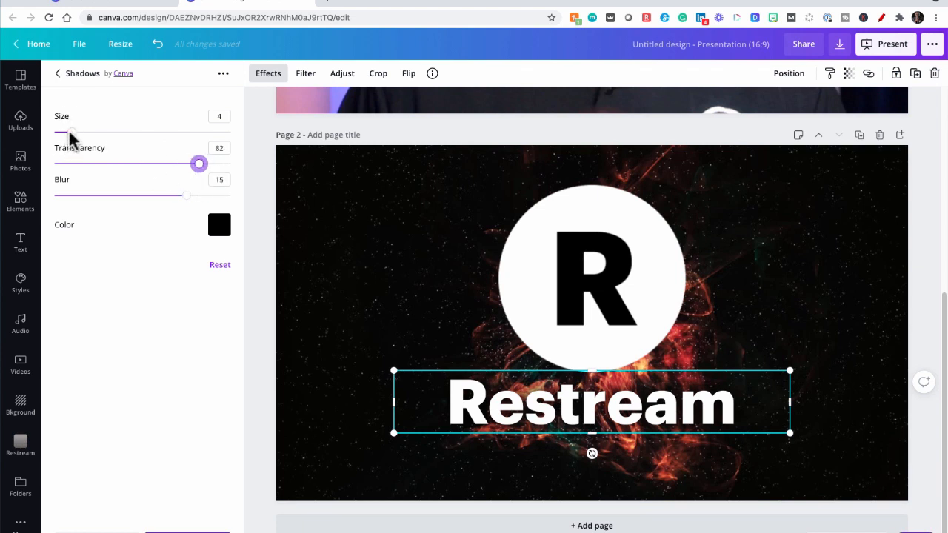
drag(70, 132, 174, 132)
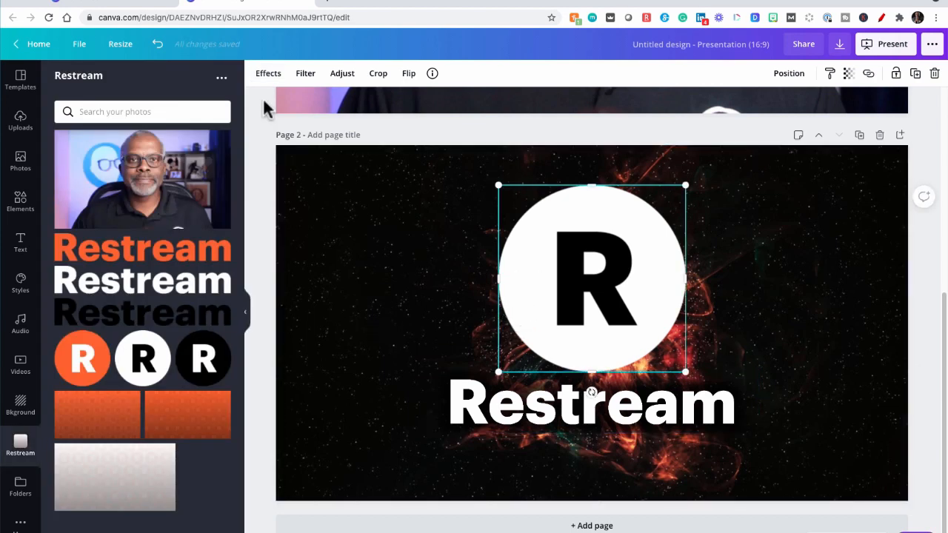
Step: Give the white R logo a Glow shadow with Blur 15, Transparency 82 and Size 17
click(268, 72)
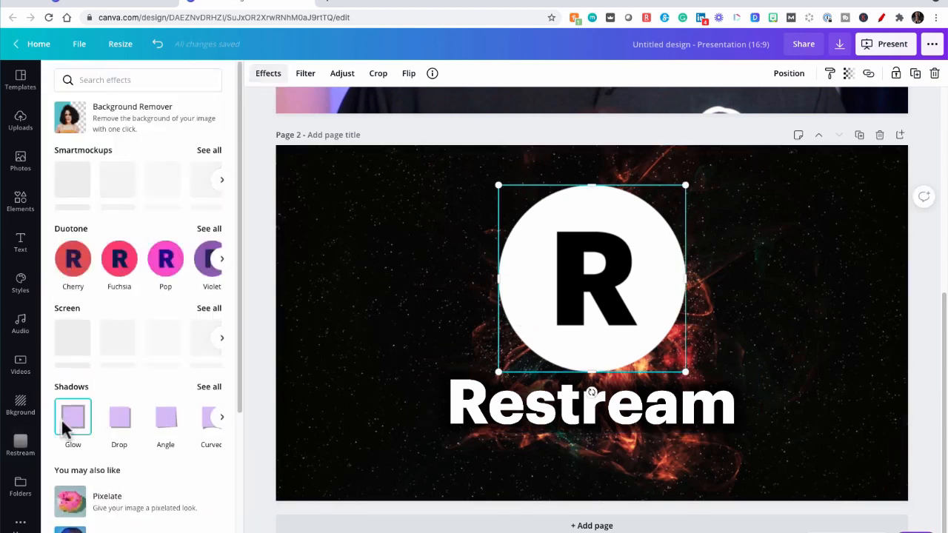
click(72, 419)
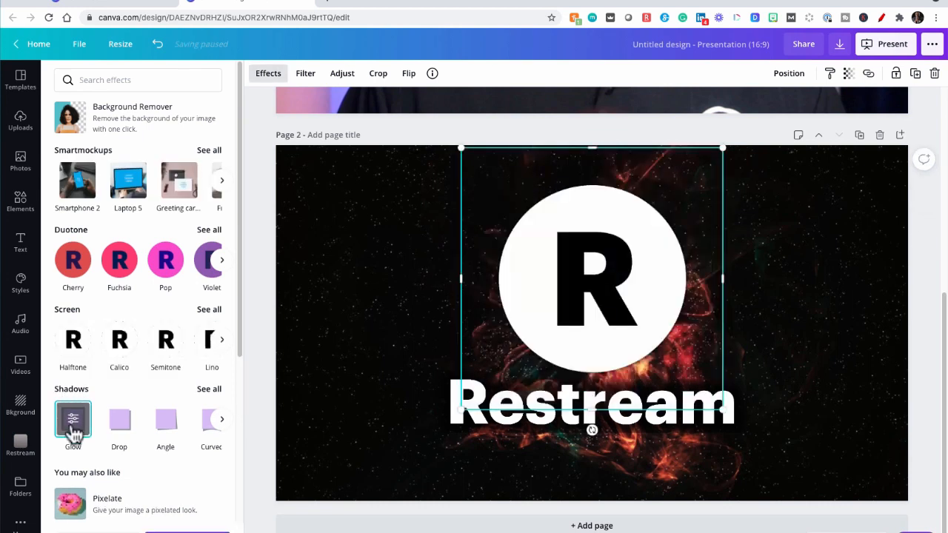
click(73, 421)
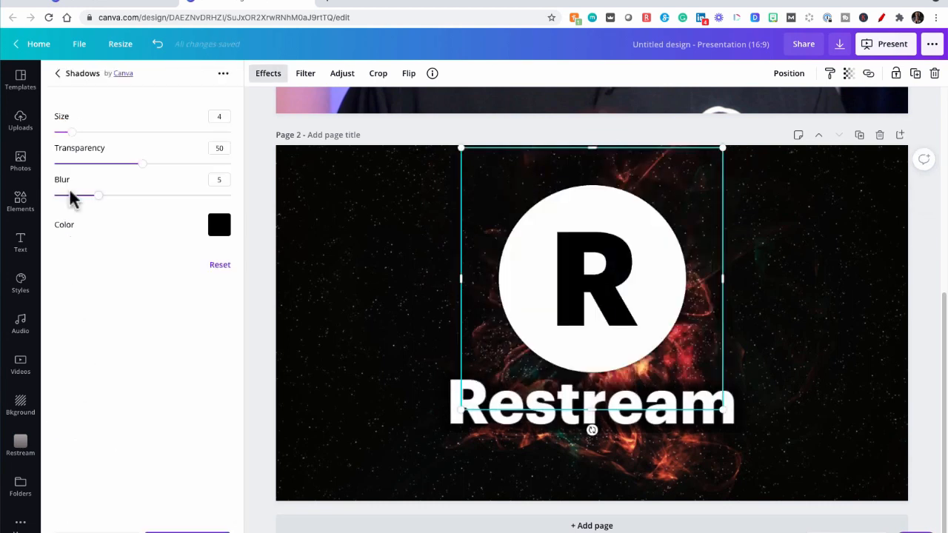
drag(99, 195, 189, 195)
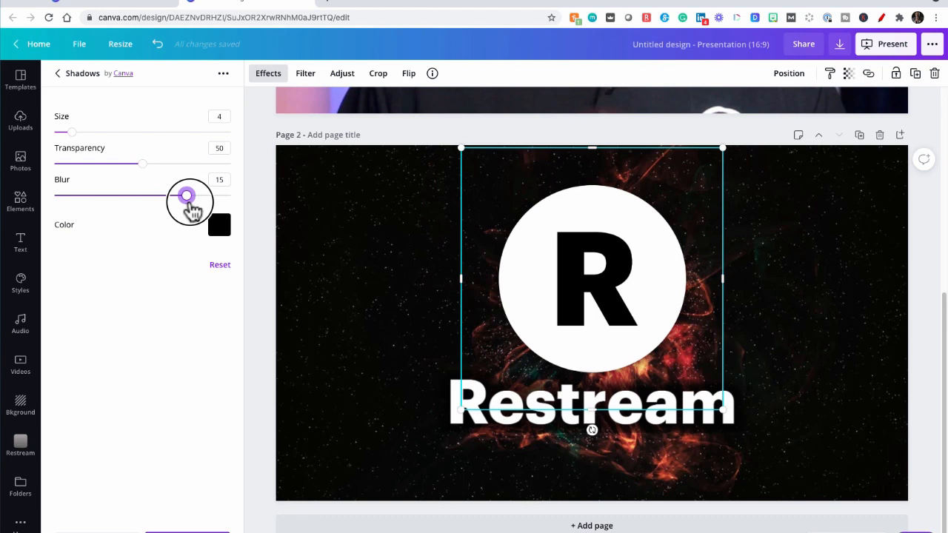
drag(142, 163, 198, 164)
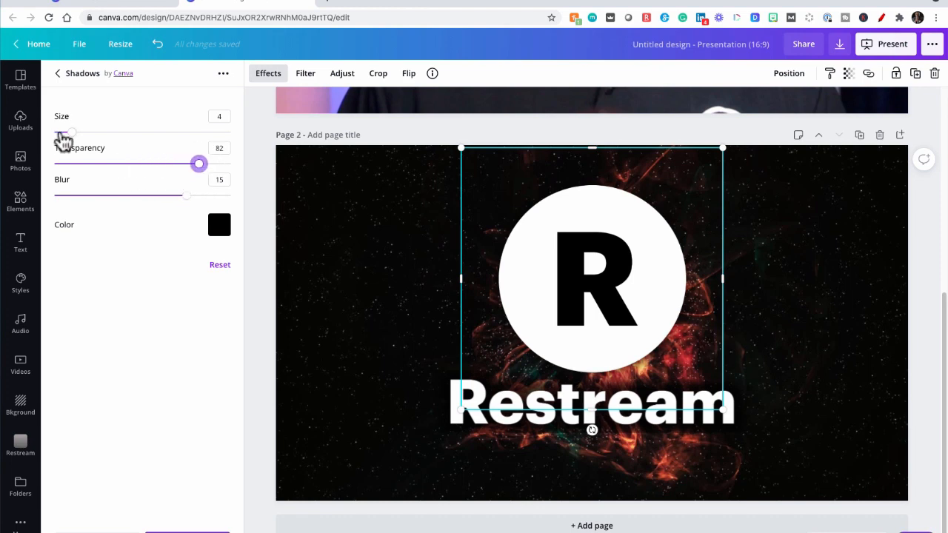
drag(63, 133, 130, 133)
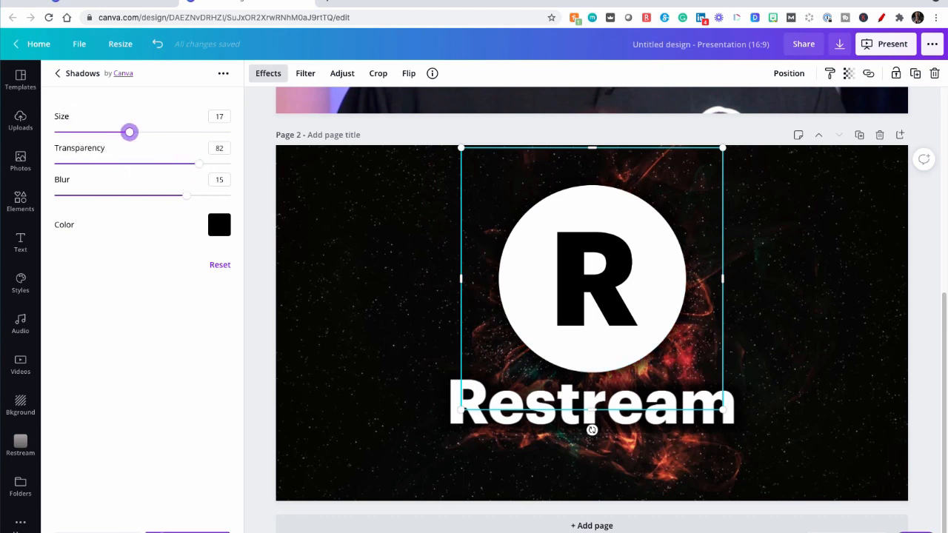
click(20, 444)
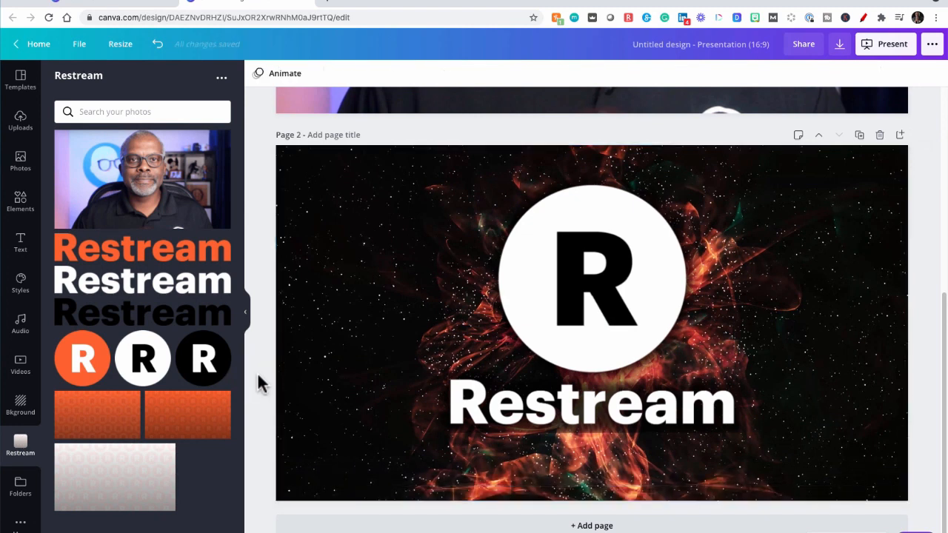
mouse_move(265, 377)
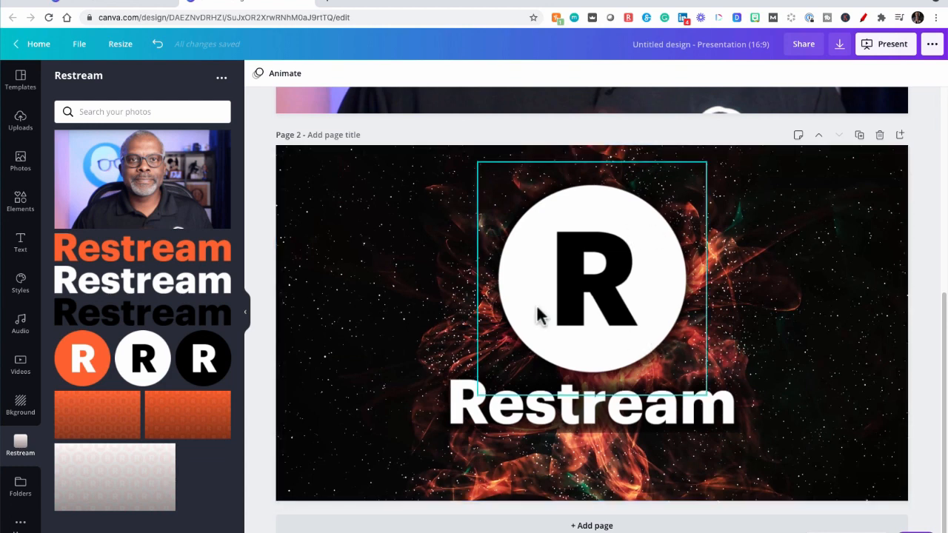
Step: Apply a rising page animation to the intro page
click(284, 72)
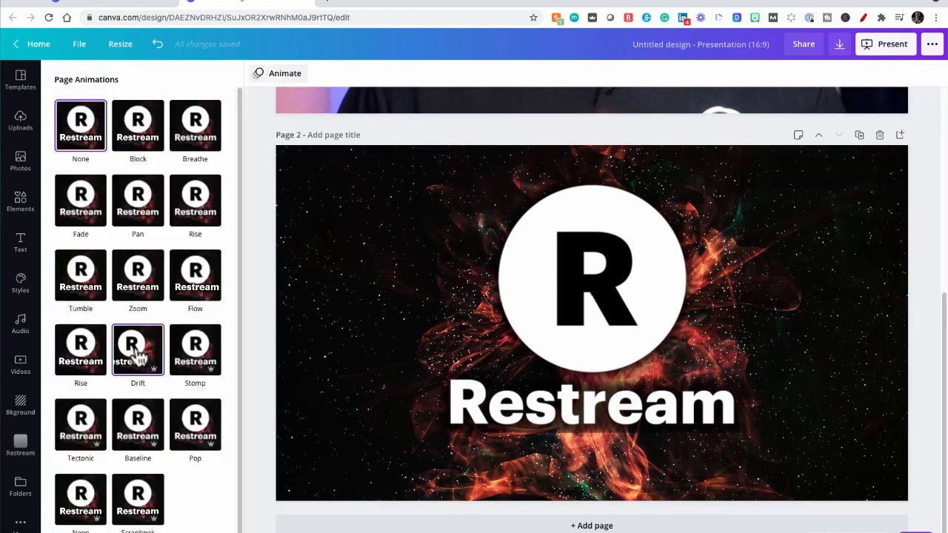
click(80, 350)
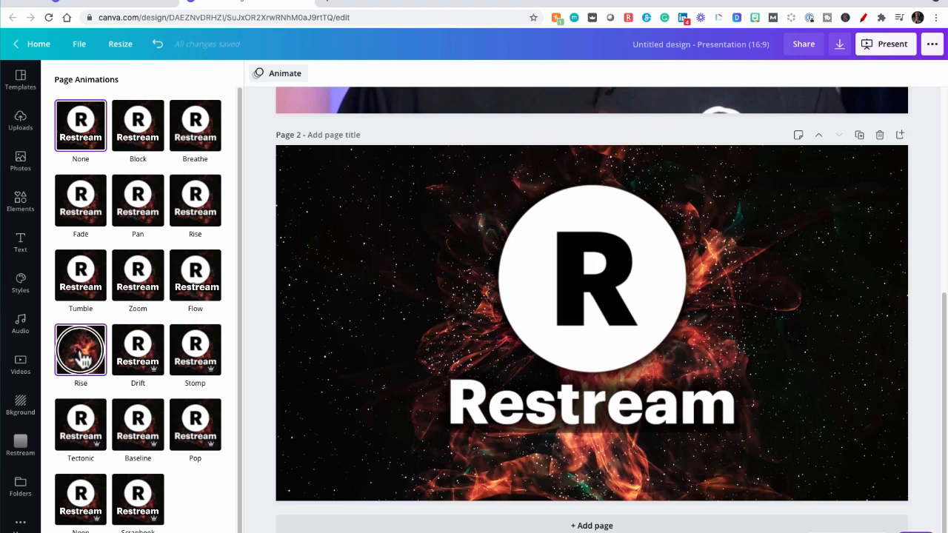
click(80, 349)
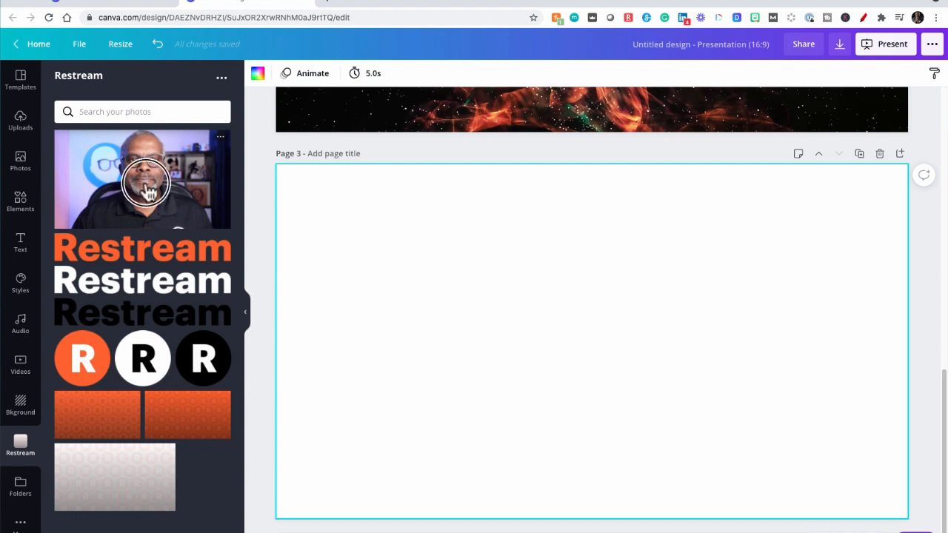
Step: Add the speaker's webcam photo from the Restream folder to fill page 3
click(141, 179)
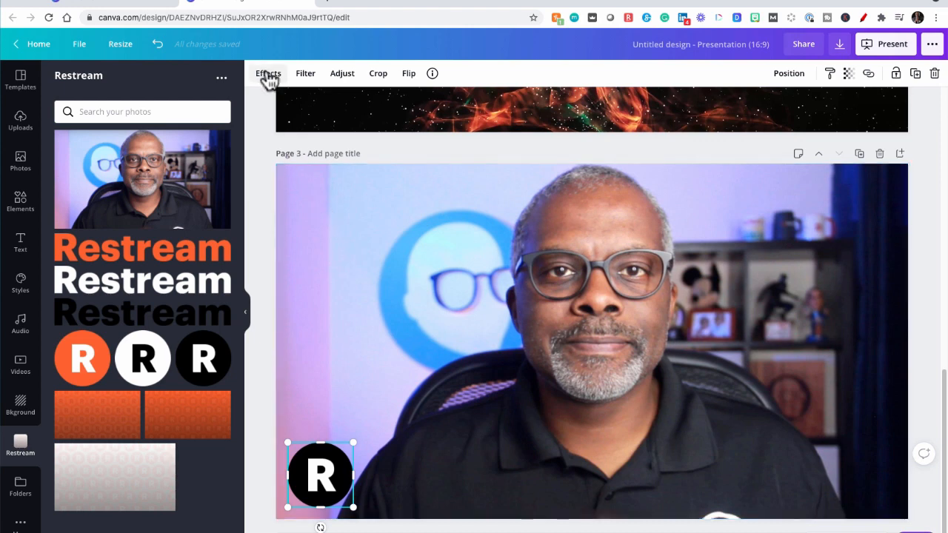
Step: Give the black R logo a Glow shadow with no blur and 100 transparency
click(268, 72)
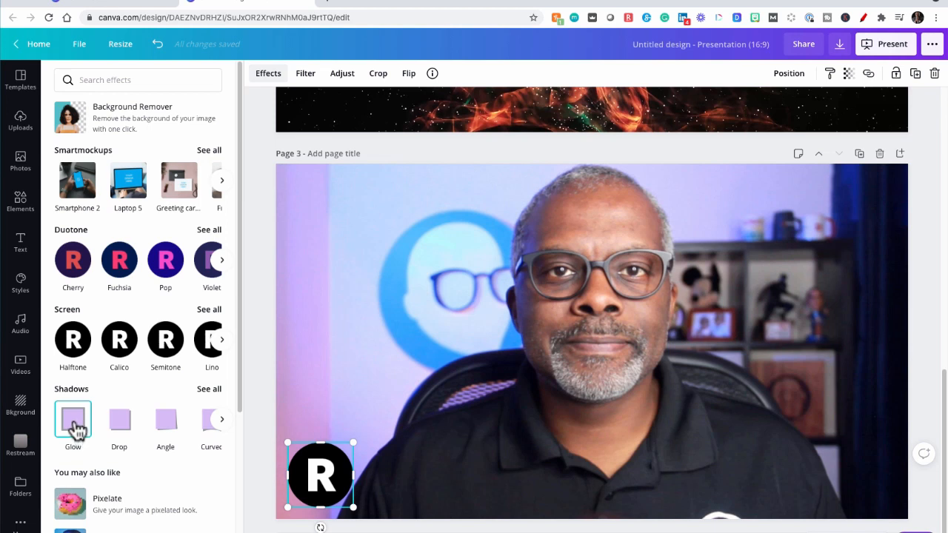
click(73, 419)
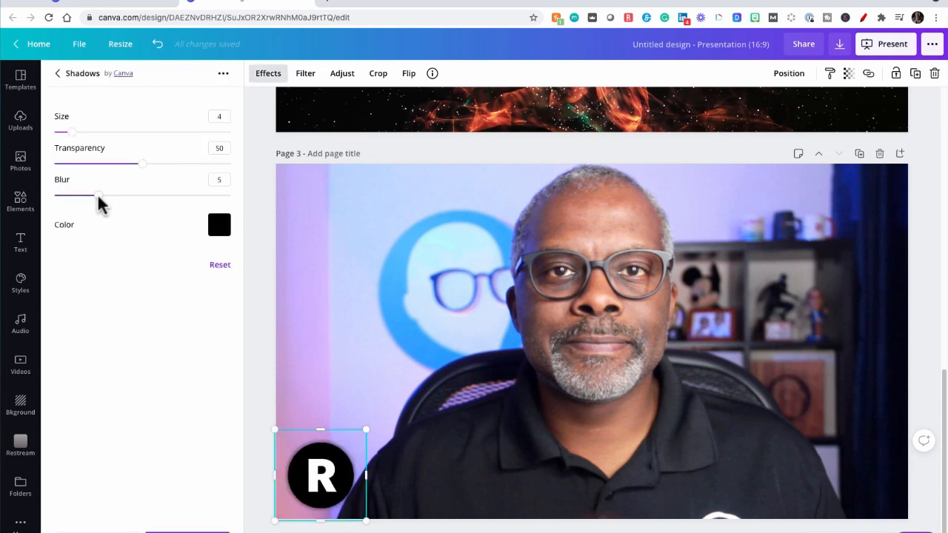
drag(97, 195, 58, 195)
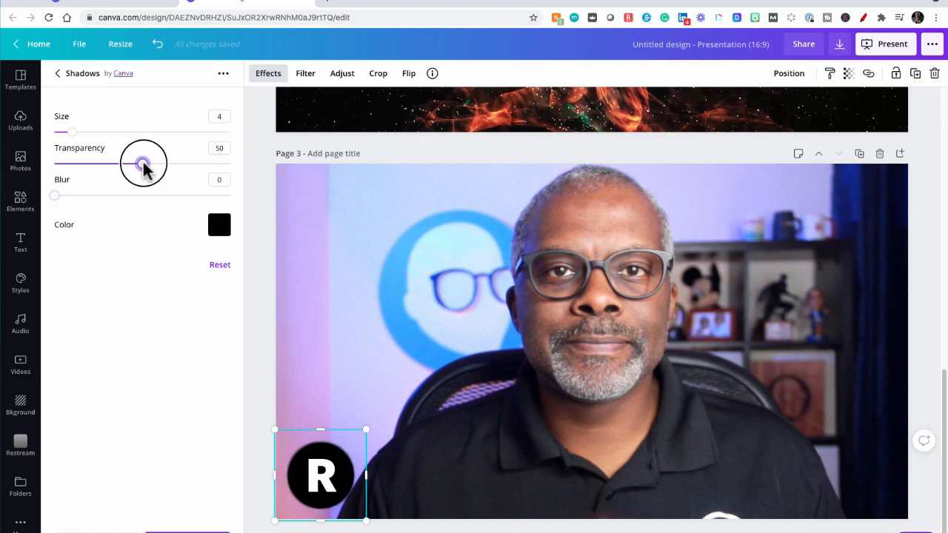
drag(143, 163, 230, 164)
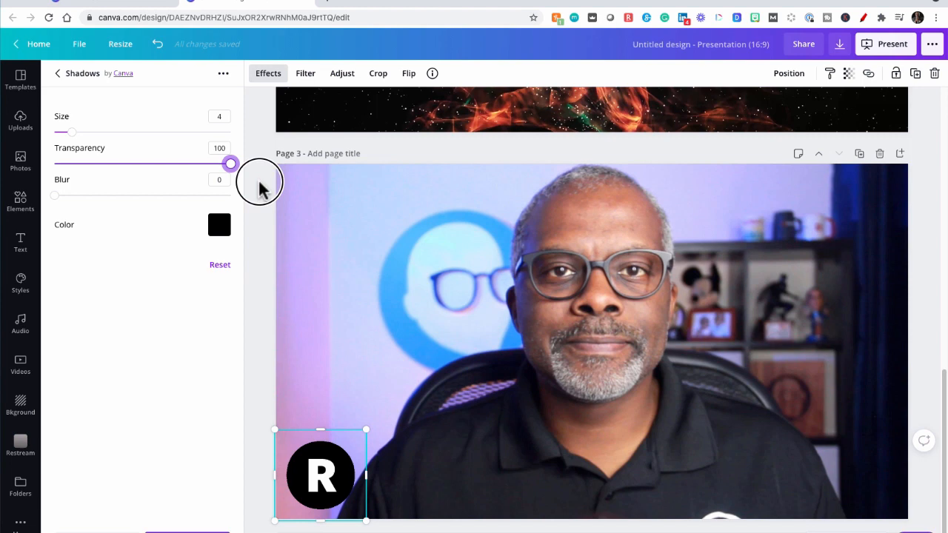
click(220, 225)
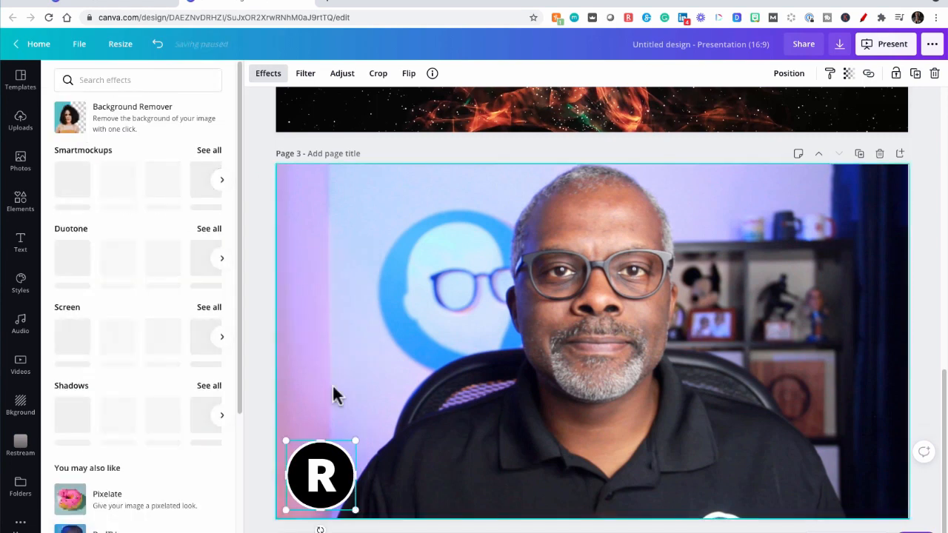
click(20, 444)
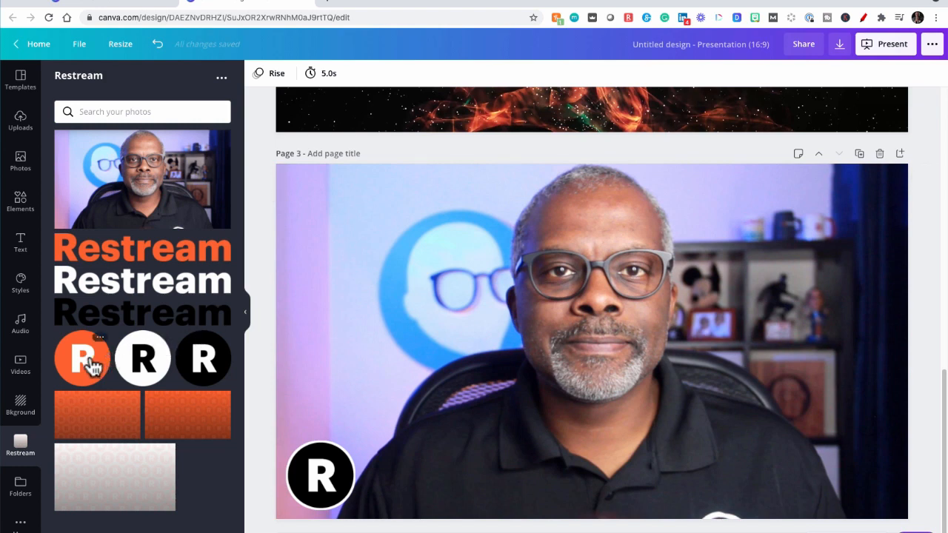
Step: Add the orange R logo and an orange bar beside the black R logo
click(82, 358)
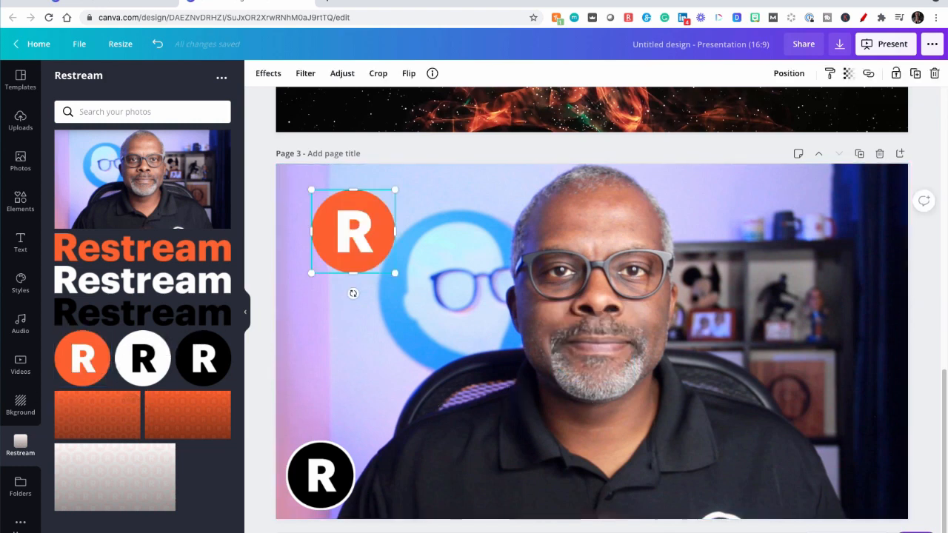
click(20, 201)
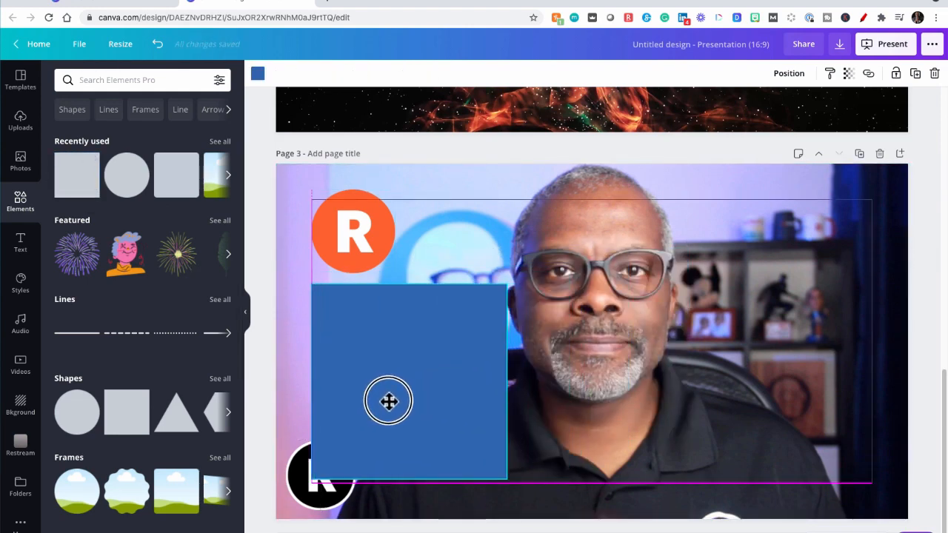
drag(389, 400, 411, 450)
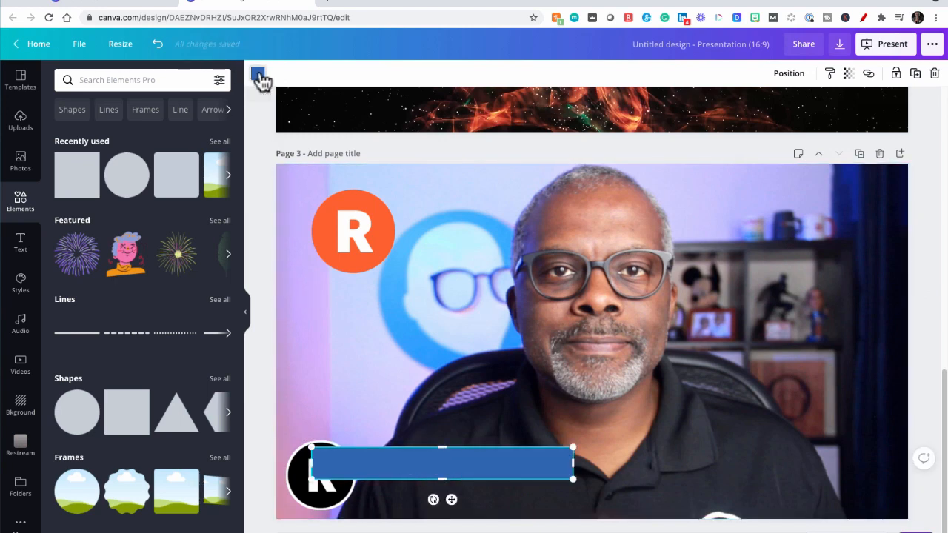
click(257, 73)
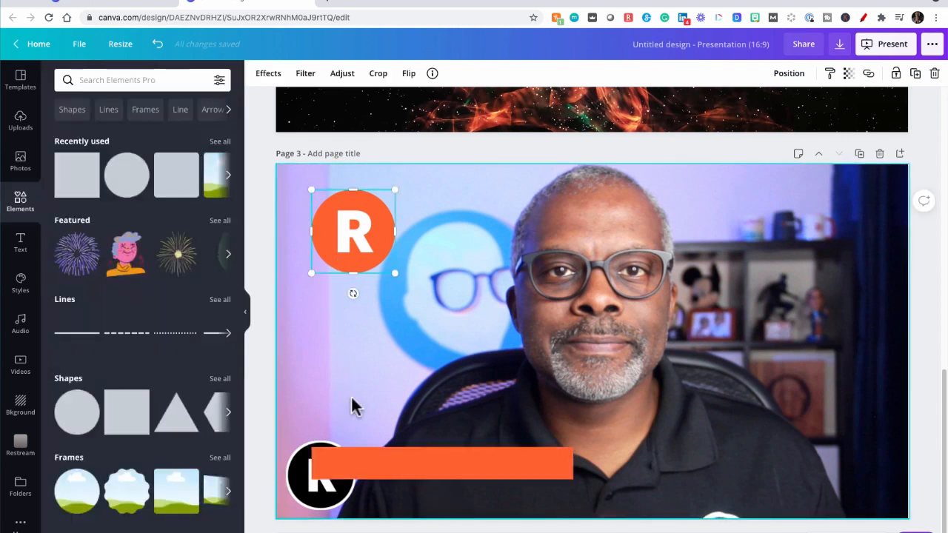
Step: Duplicate the bar shorter below, make it white, and place it behind the orange bar
click(442, 463)
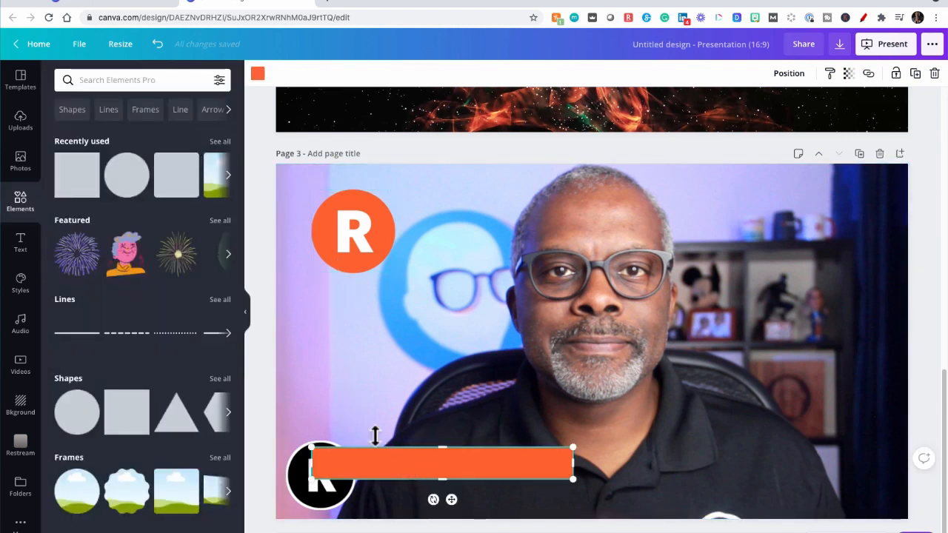
drag(442, 463, 434, 477)
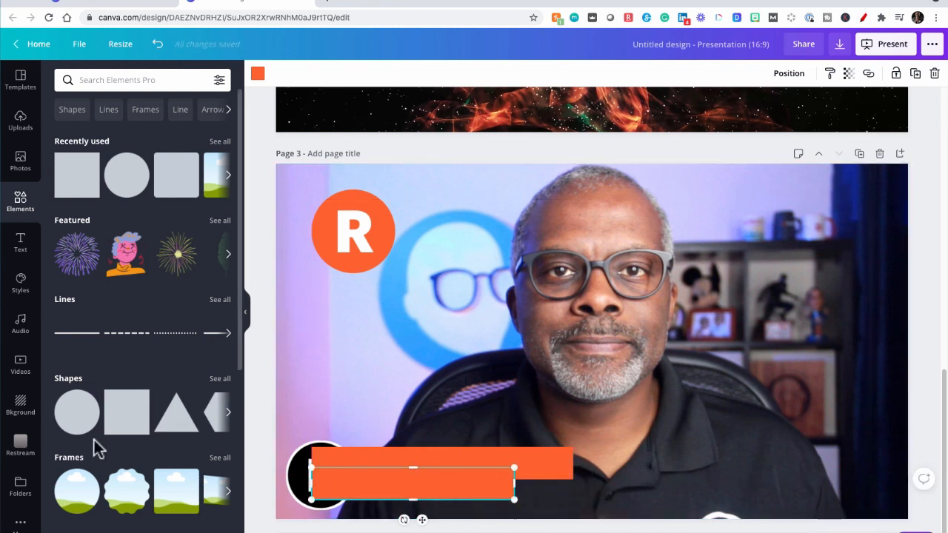
click(257, 72)
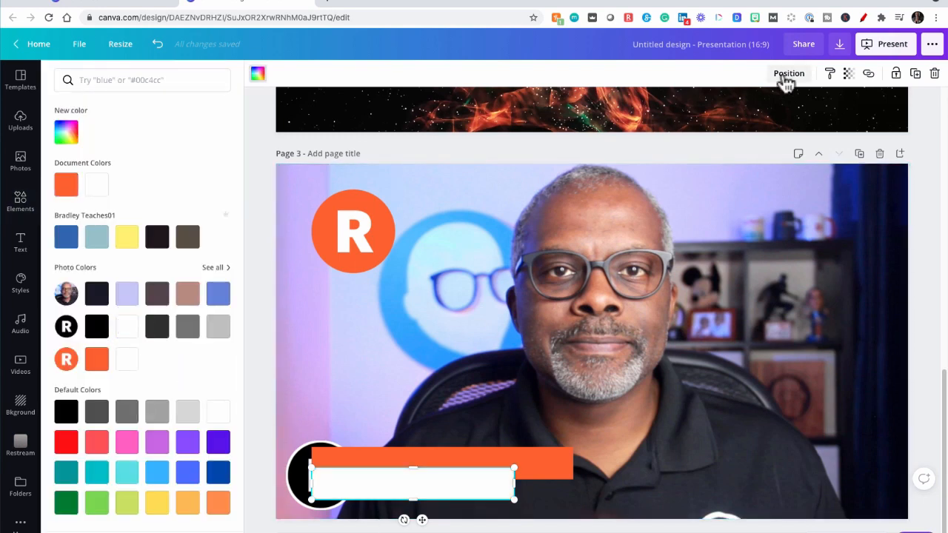
click(788, 73)
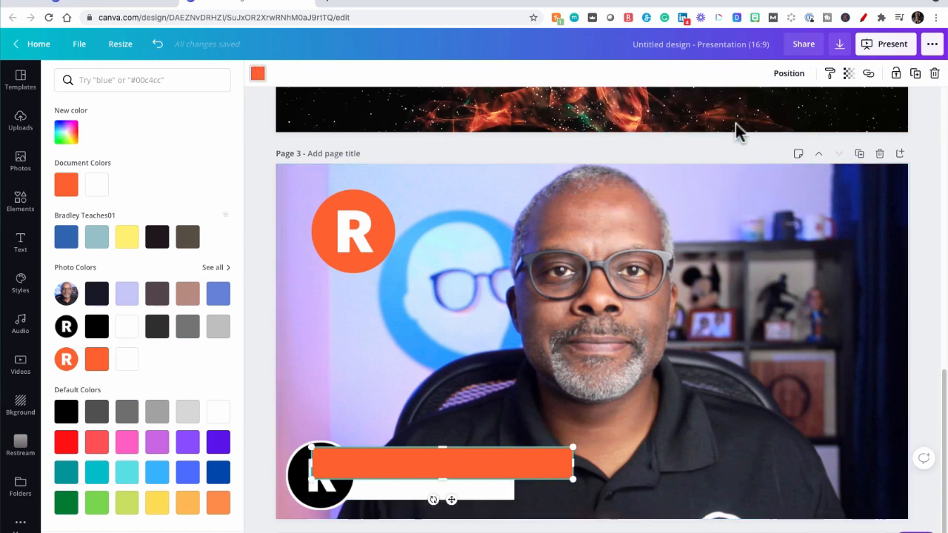
click(789, 73)
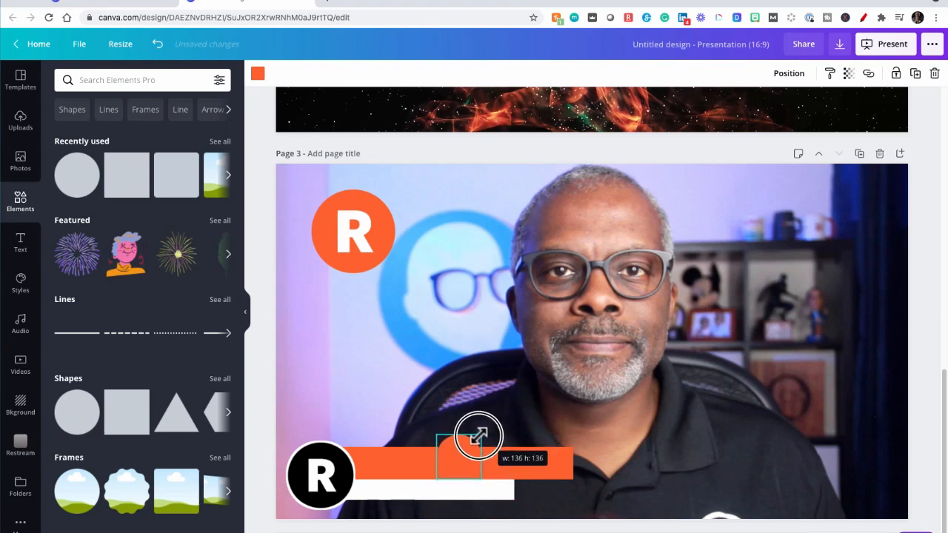
Step: Cap the orange bar's end with a bar-height circle, then add a white copy at the white bar's end
drag(481, 435, 453, 466)
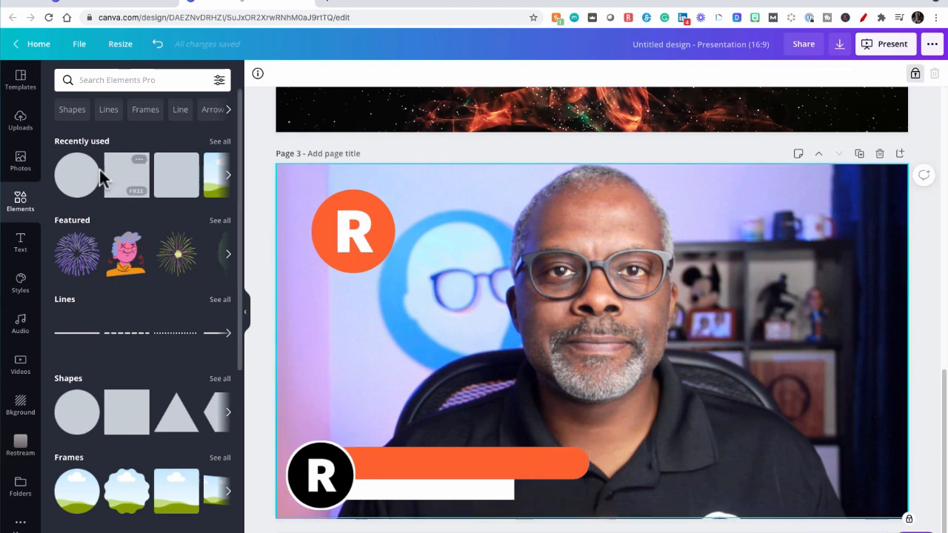
click(570, 464)
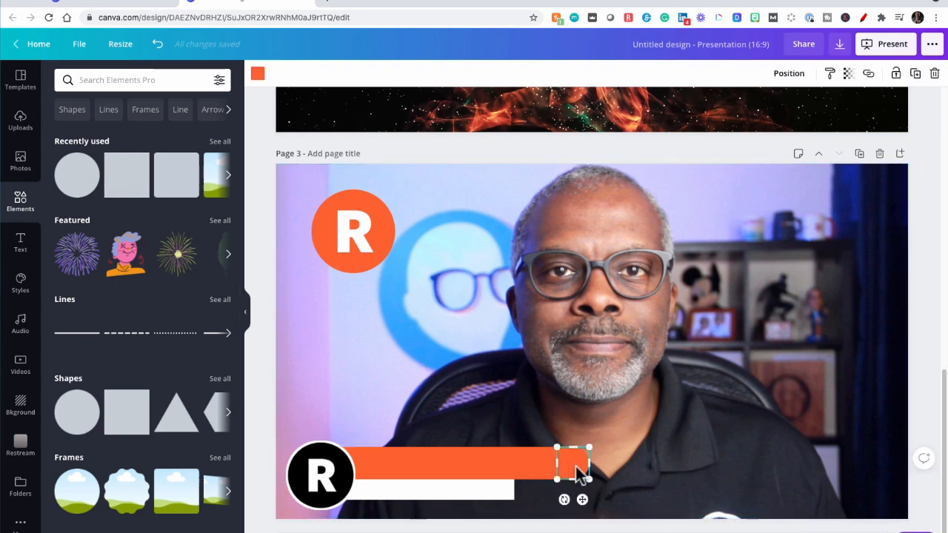
drag(574, 463, 513, 481)
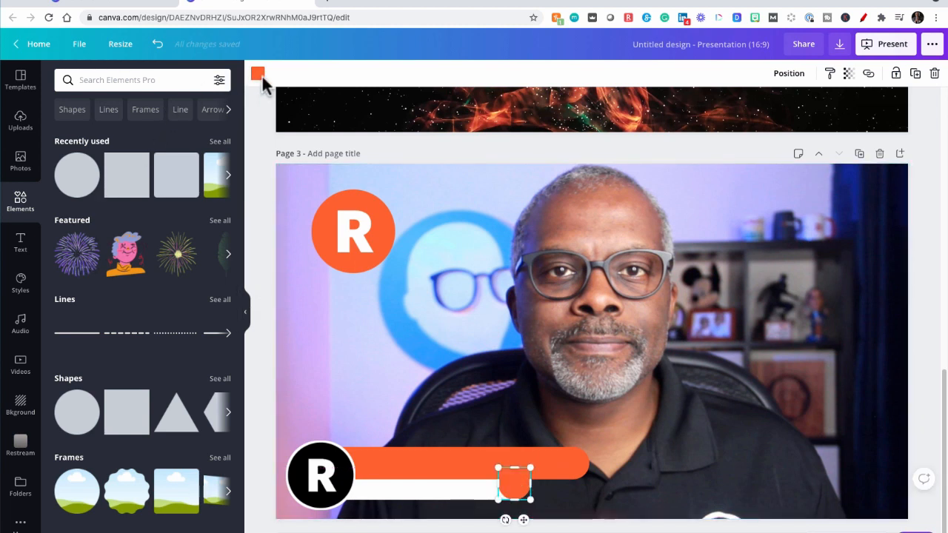
click(257, 73)
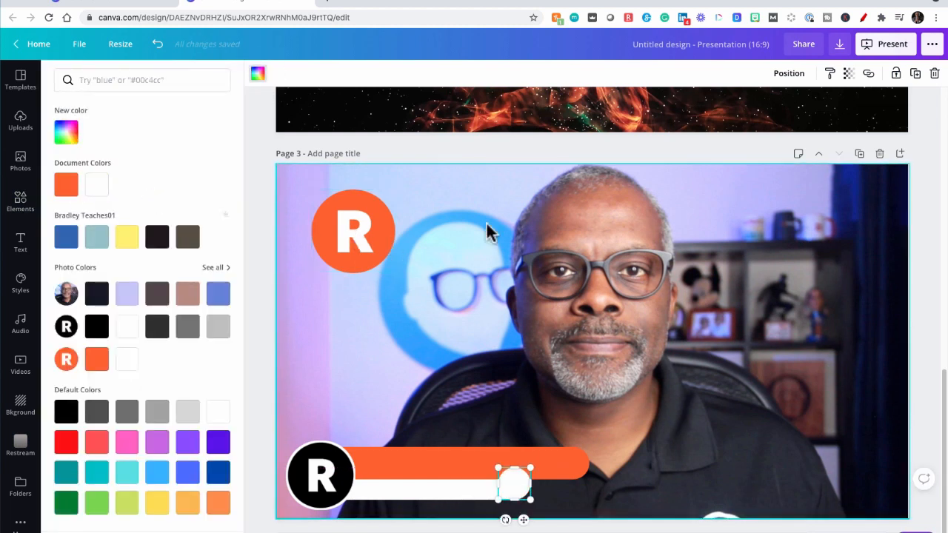
click(789, 72)
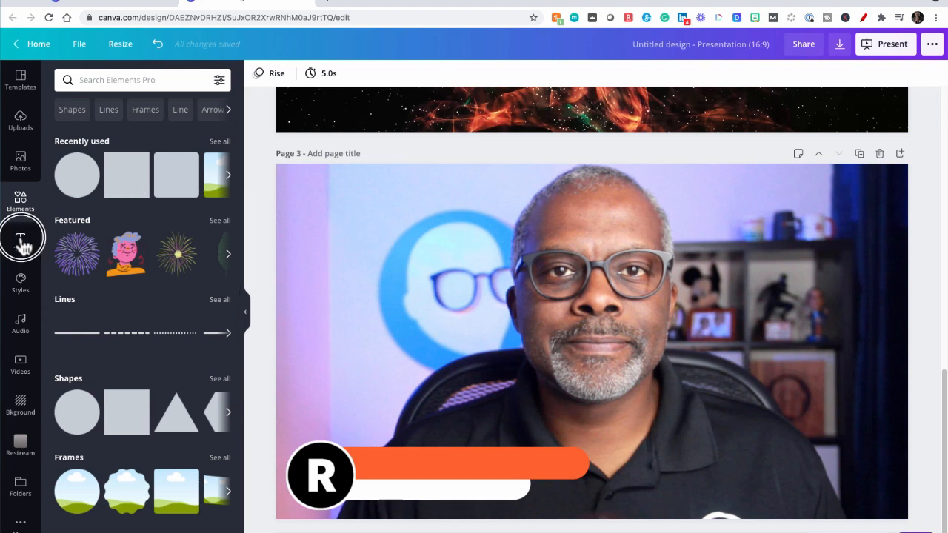
Step: Add bold 'Bradley Teaches' on the orange bar and 'The Video Graphics Guru' on the white bar
click(20, 242)
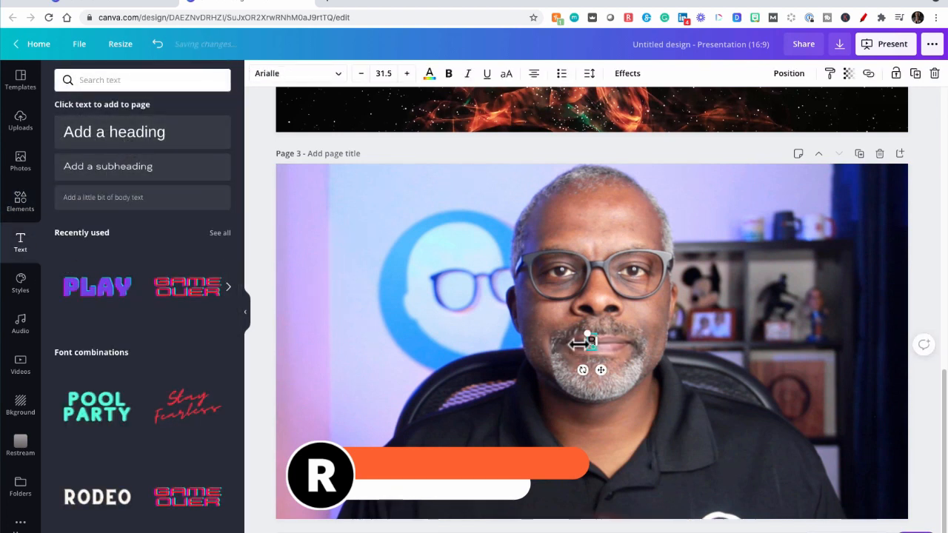
text(Bradley Teaches)
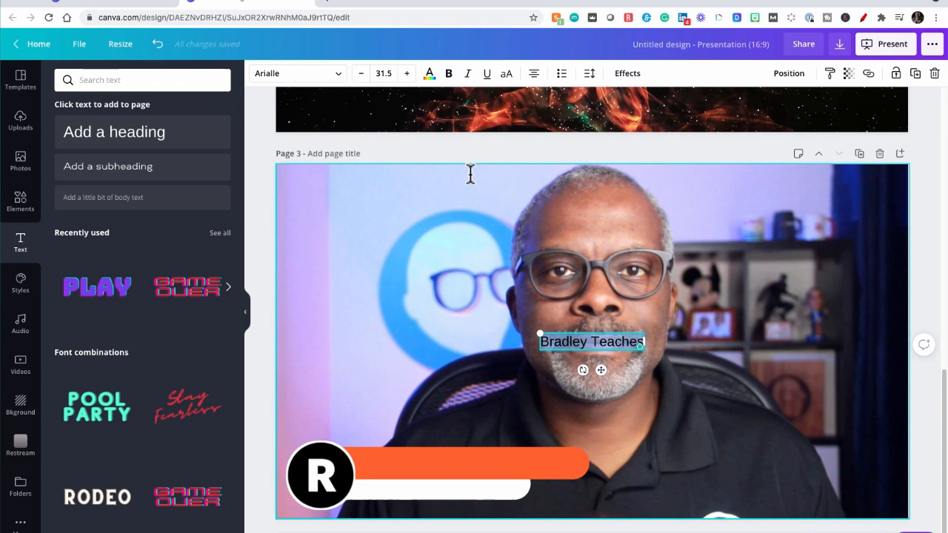
click(406, 73)
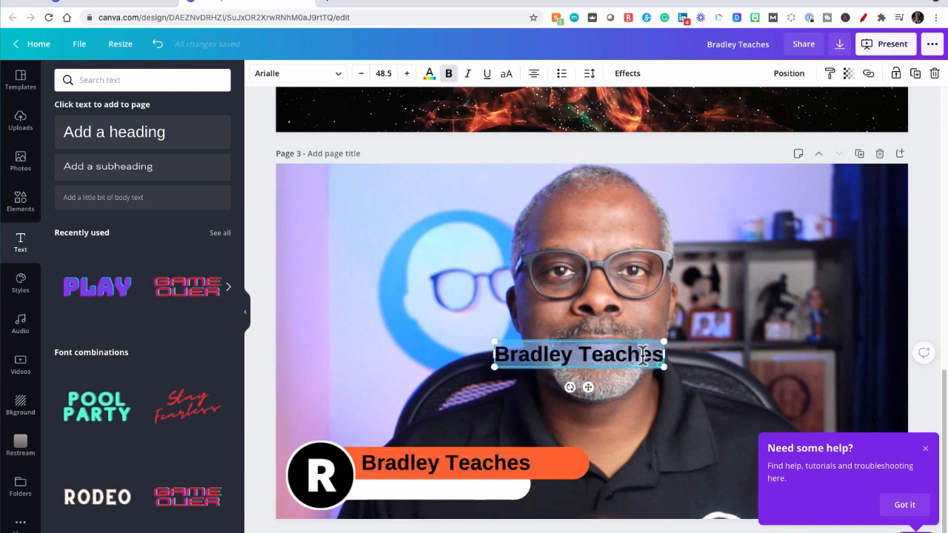
text(The Video Graphics)
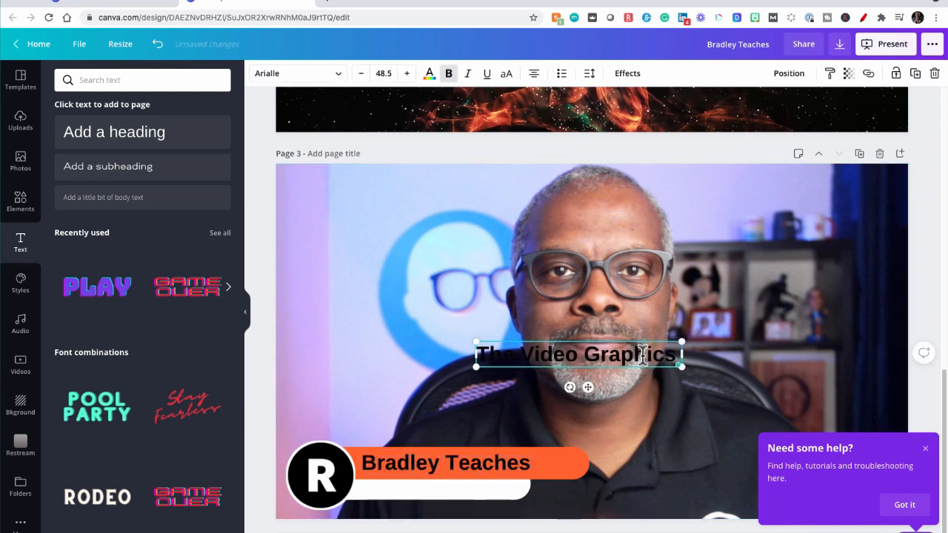
text(Guru)
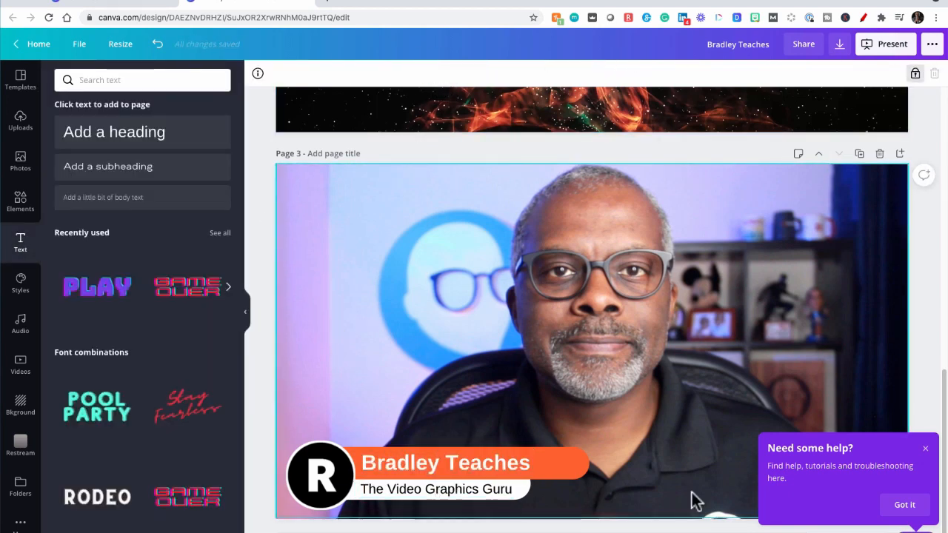
click(925, 449)
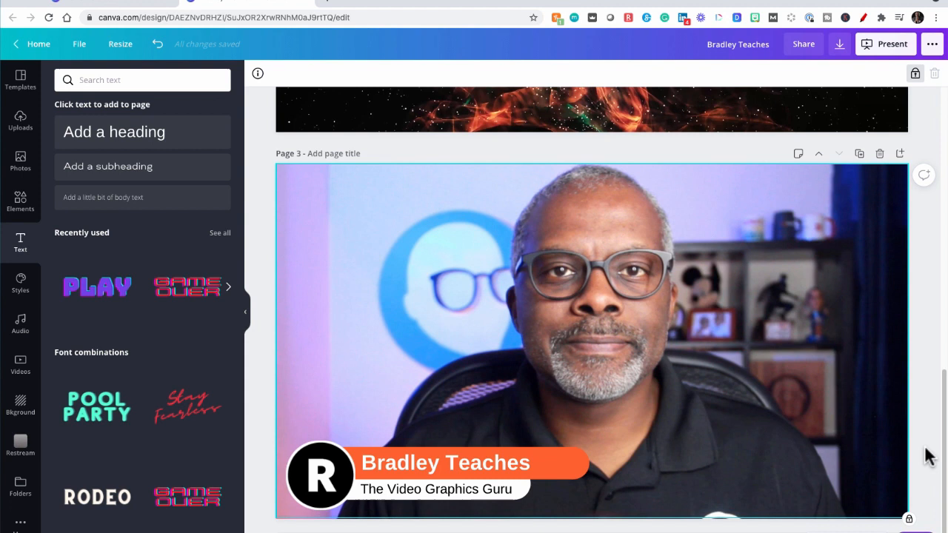
mouse_move(858, 433)
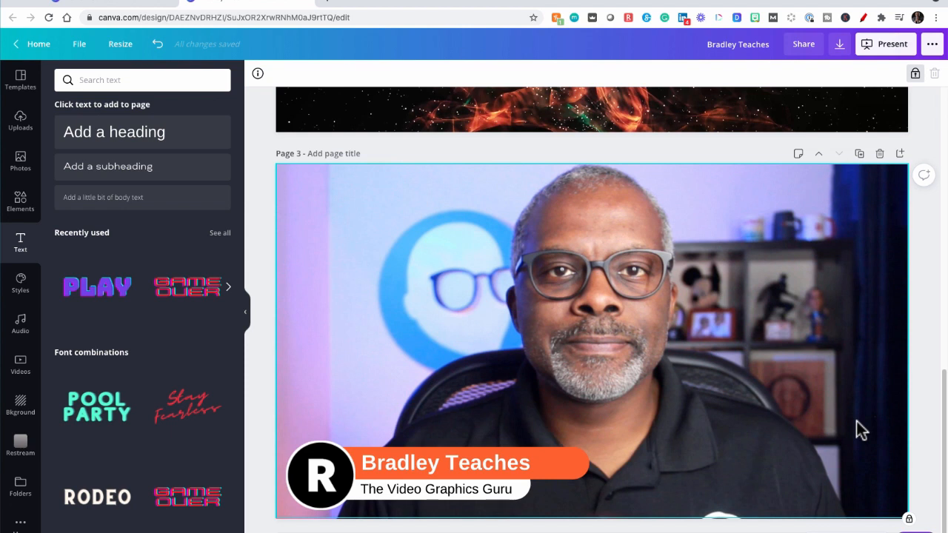
Step: Scroll down past page 3 to the empty Page 4
scroll(down, 3)
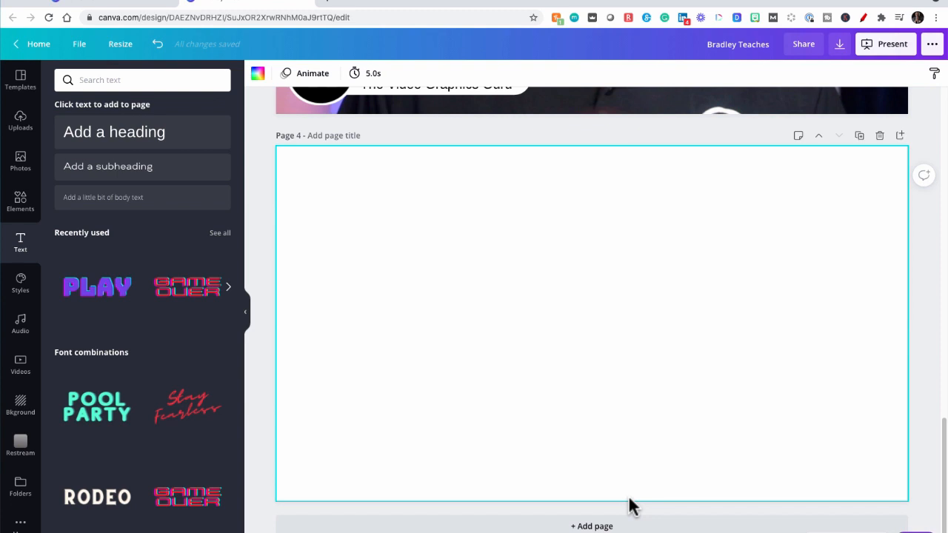
mouse_move(78, 330)
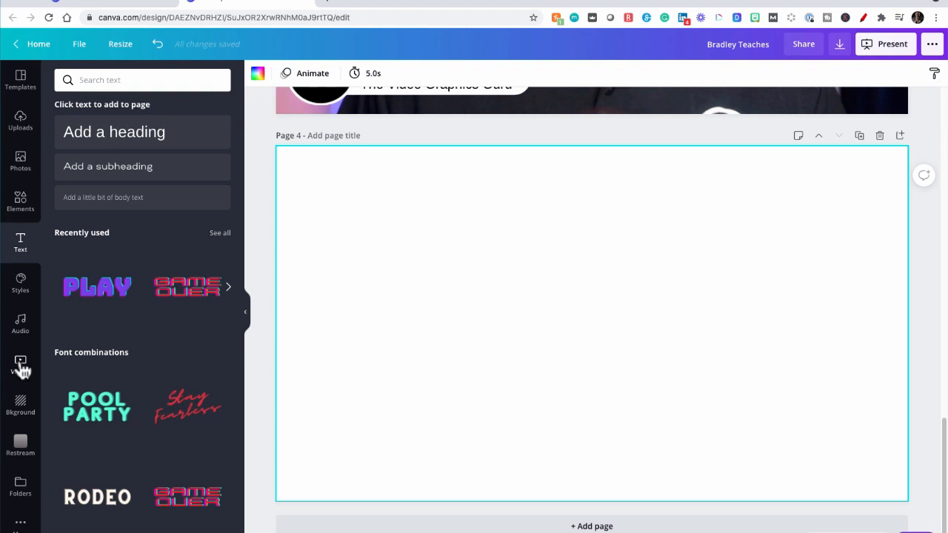
Step: Make the purple particle clip page 4's background and open the Restream assets folder
click(20, 363)
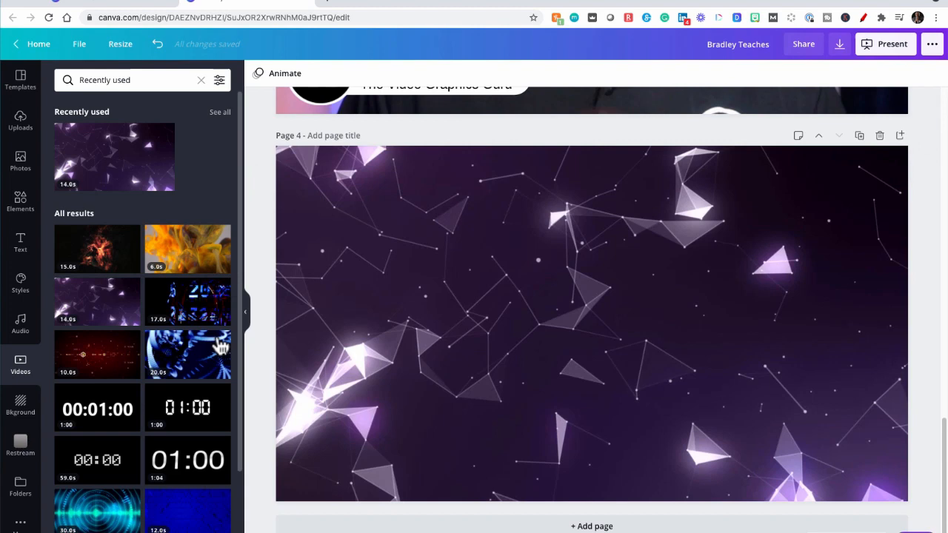
click(20, 445)
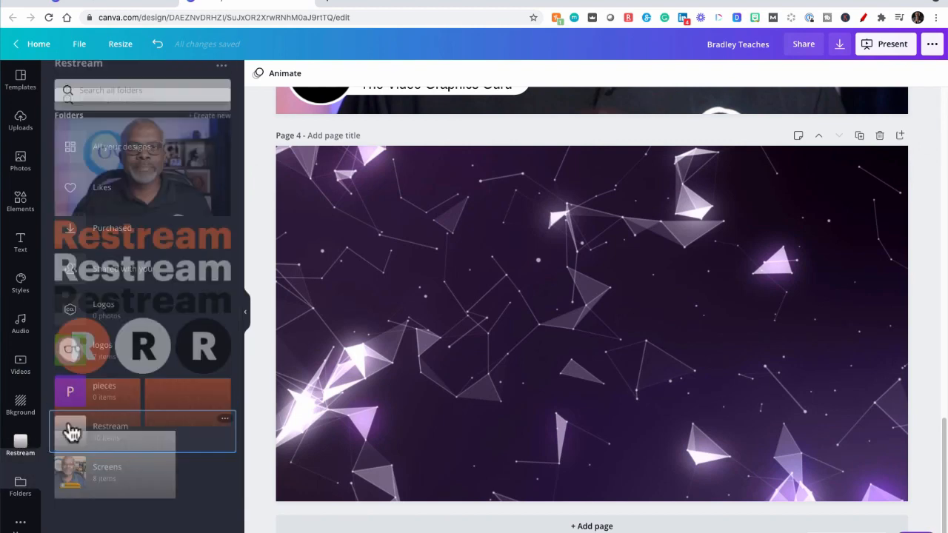
Step: Place the white-circle R logo on page 4, enlarge it, and centre it over the video
click(143, 357)
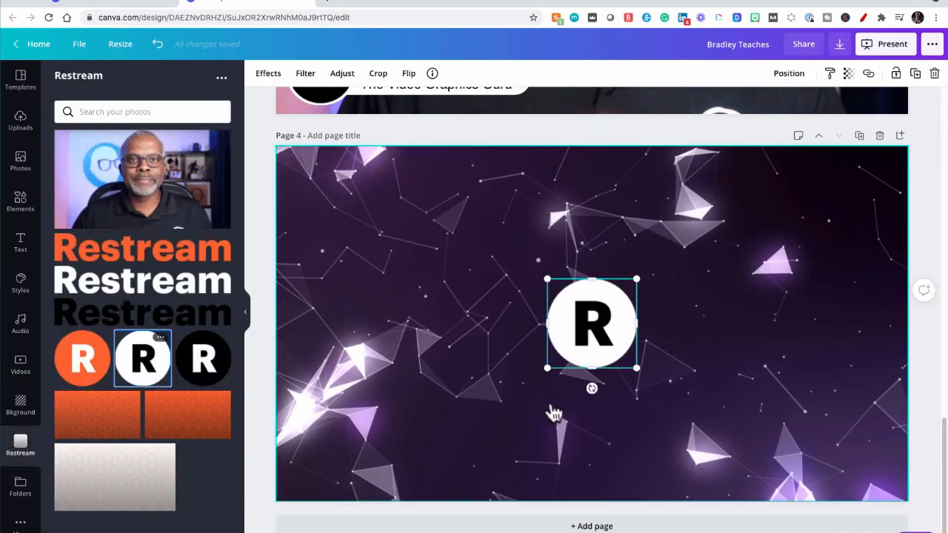
drag(637, 368, 722, 436)
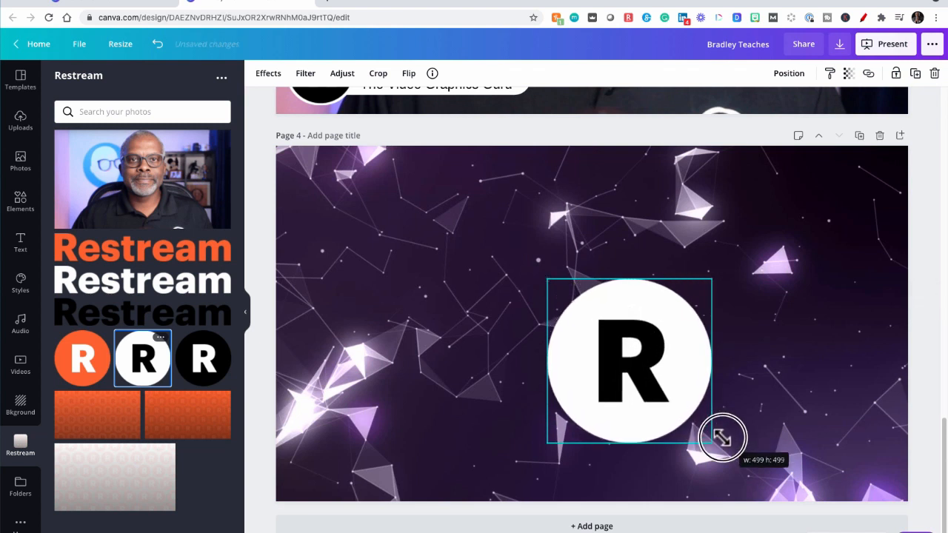
drag(629, 360, 591, 361)
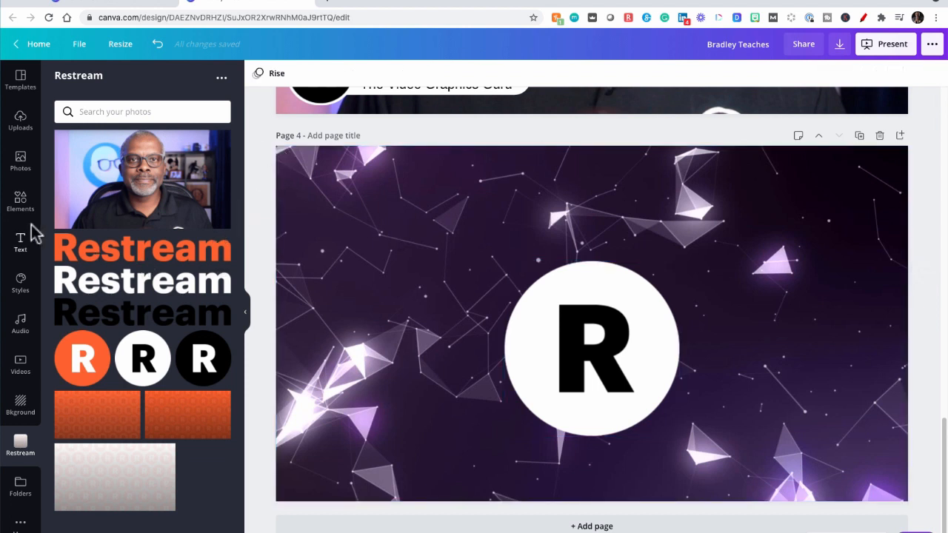
click(20, 242)
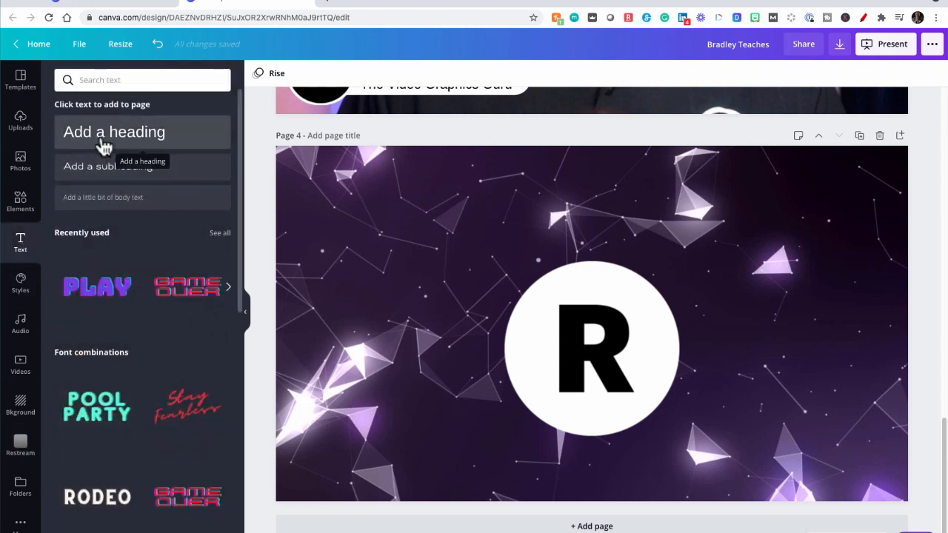
Step: Add the 'BE VISIBLE TO ALL YOUR AUDIENCES' heading with a smaller 'RESTREAM.IO' copy beneath
click(114, 132)
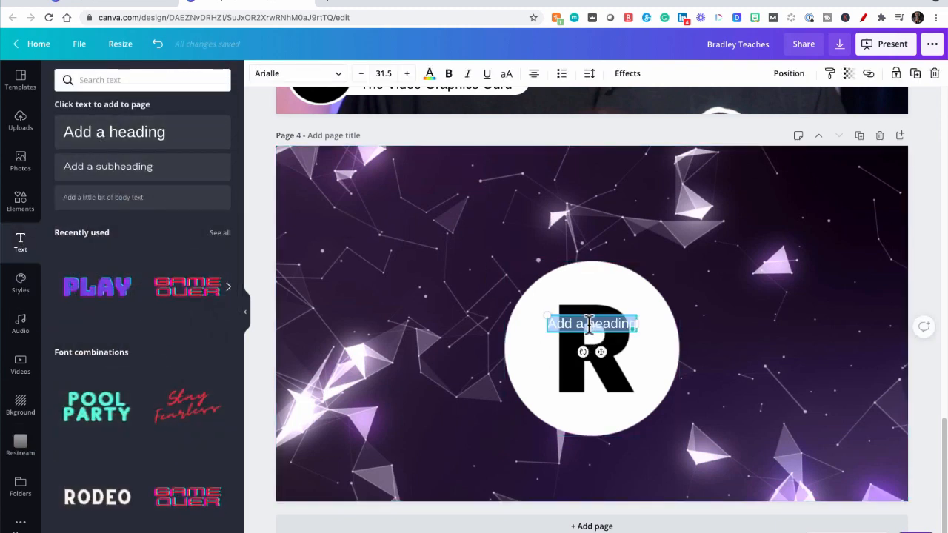
text(BE VISIBLE TO ALL YOUR AUDIENCES)
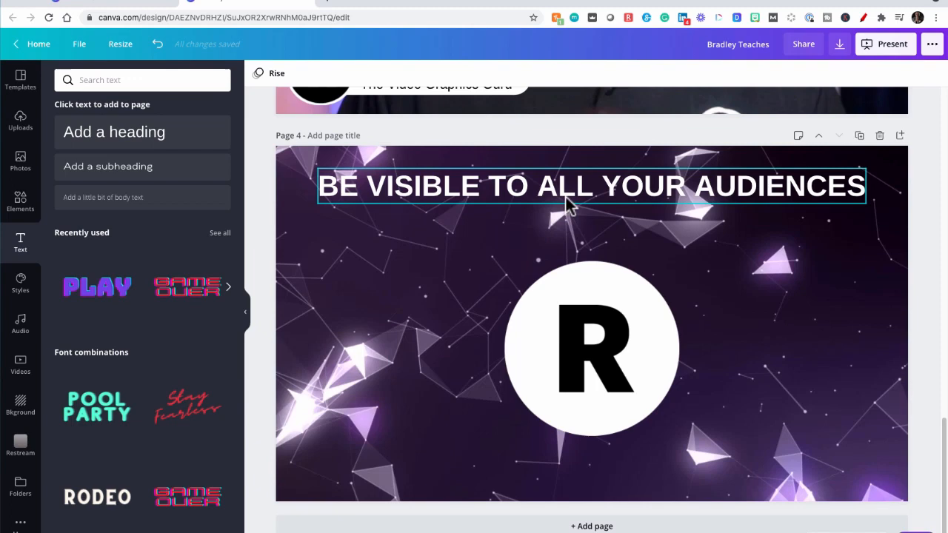
click(591, 186)
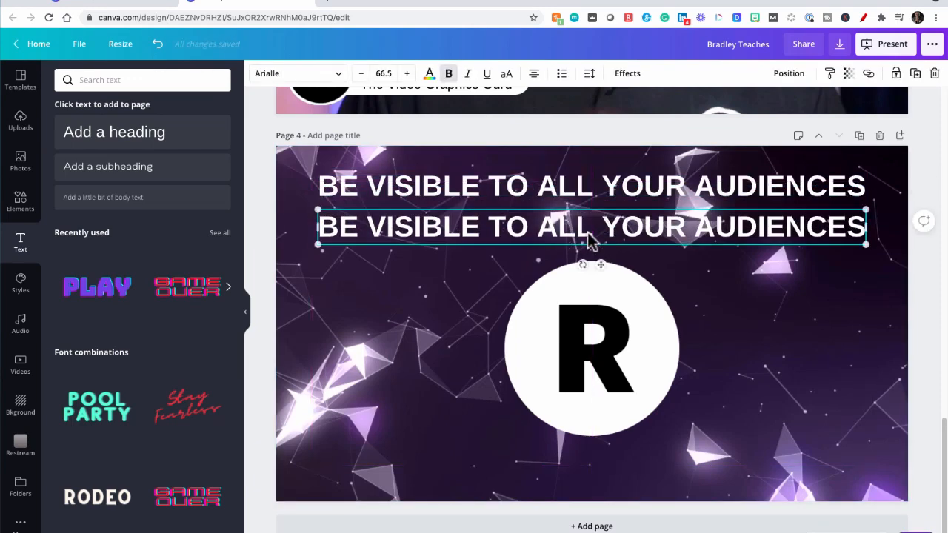
text(RESTREAM.IO)
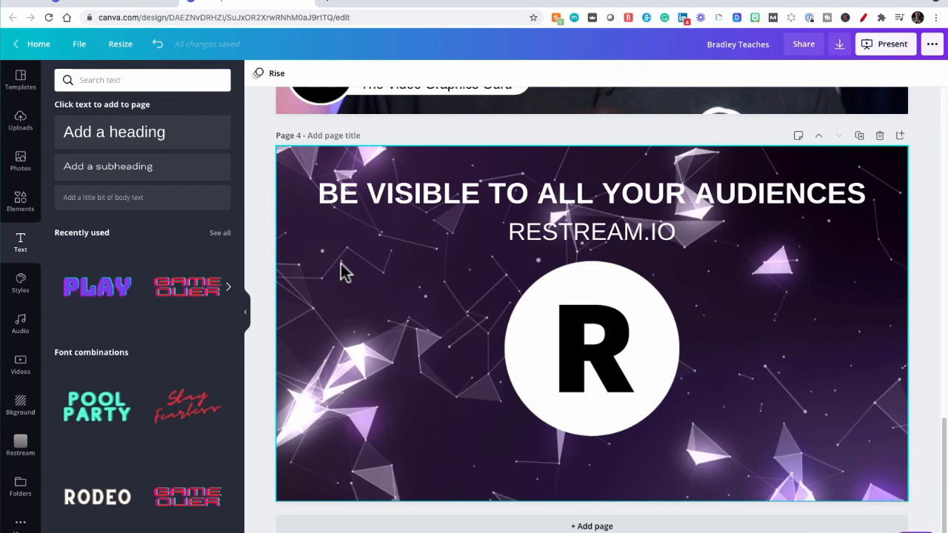
click(591, 333)
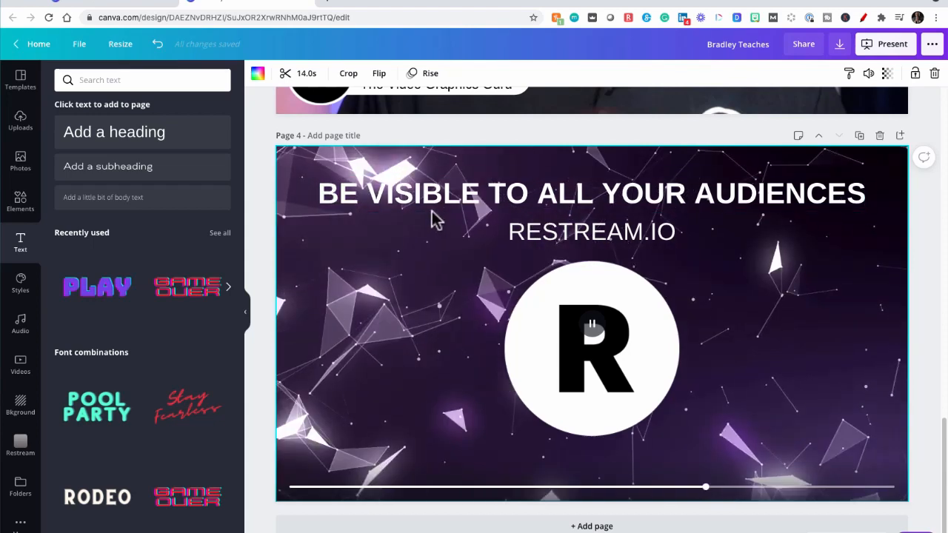
Step: Apply the Lift effect at intensity 50 to the headline and to RESTREAM.IO
click(590, 192)
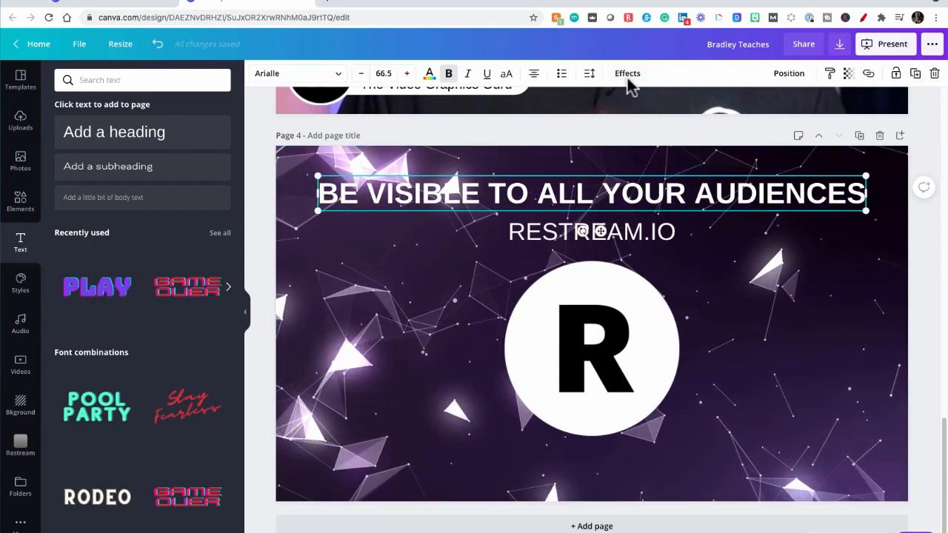
click(627, 73)
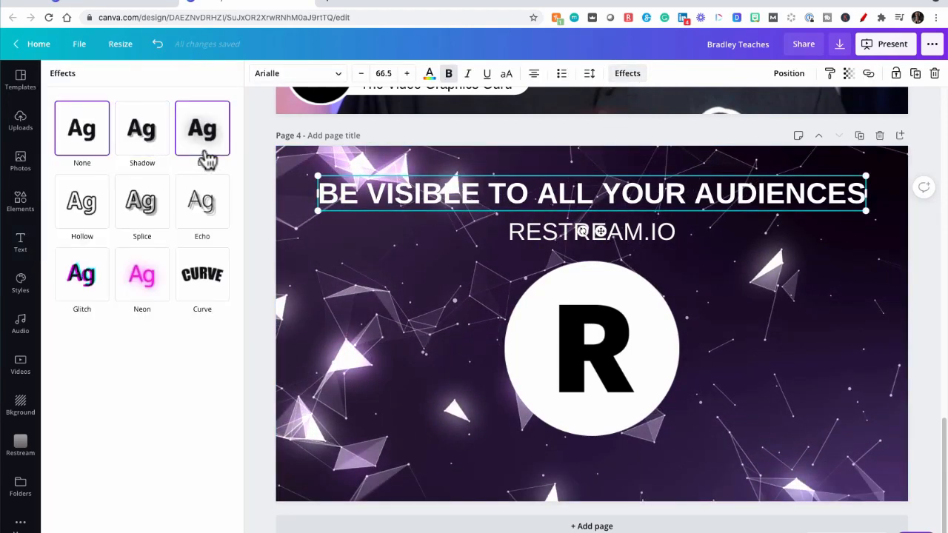
click(201, 127)
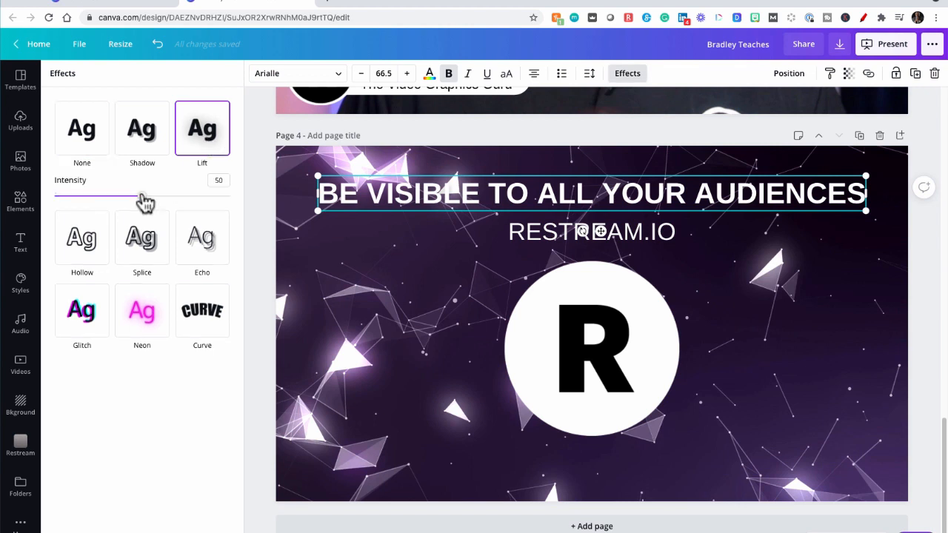
drag(146, 195, 230, 195)
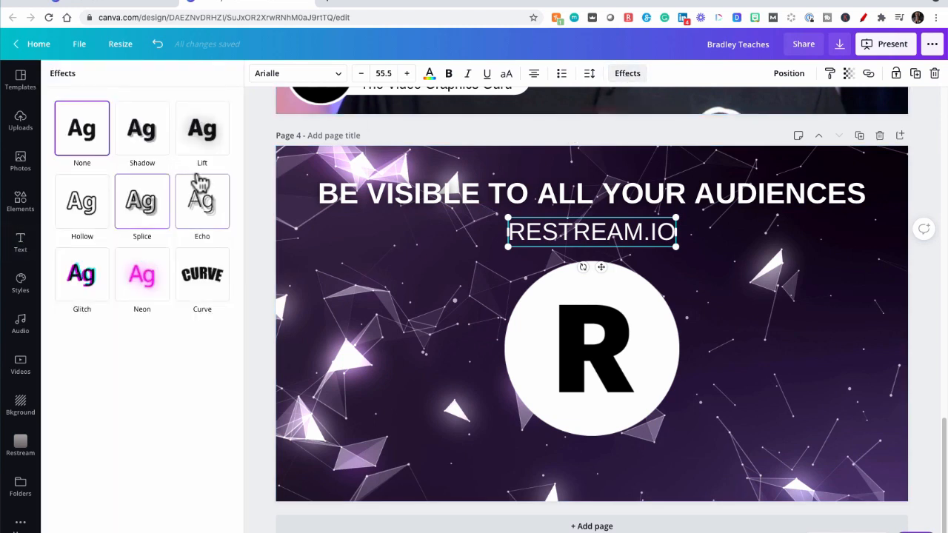
click(202, 128)
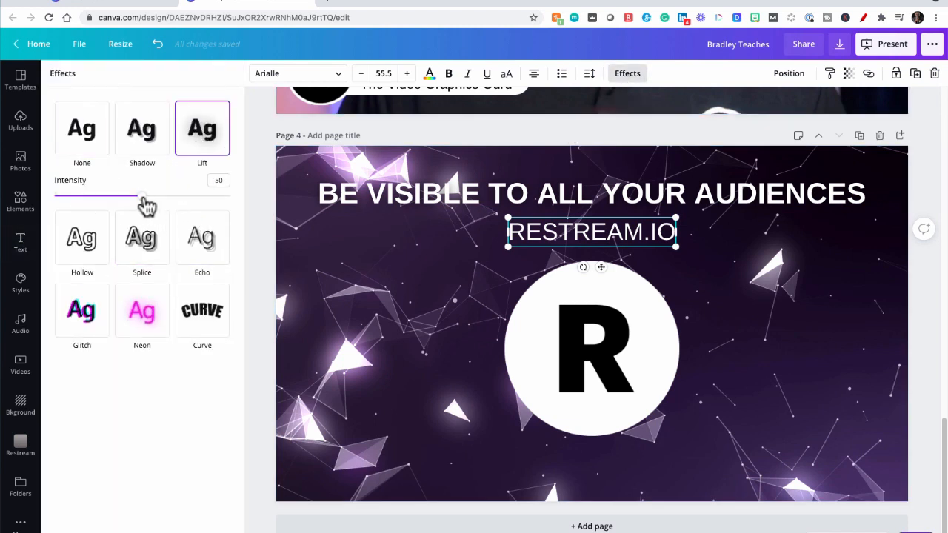
click(20, 242)
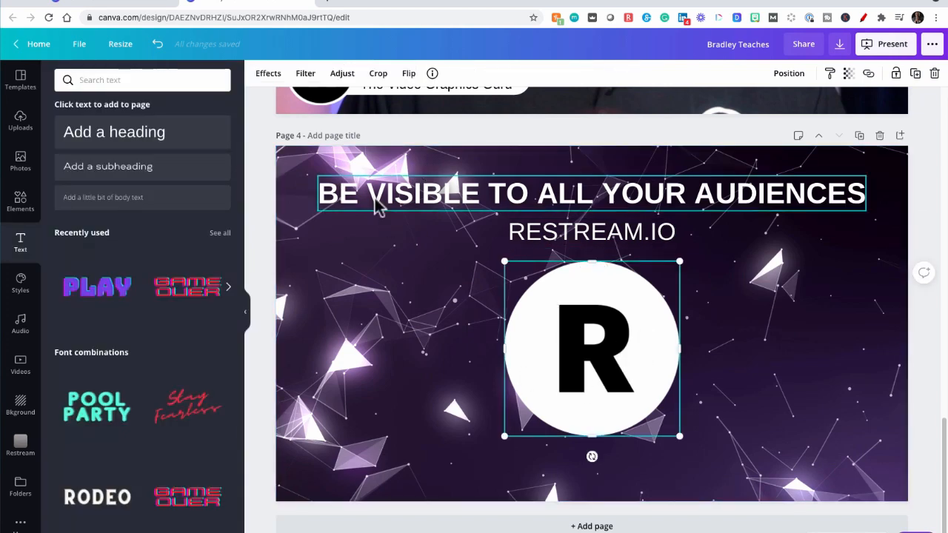
Step: Give the R logo a Glow shadow with size 19, transparency 82 and blur 14
click(268, 73)
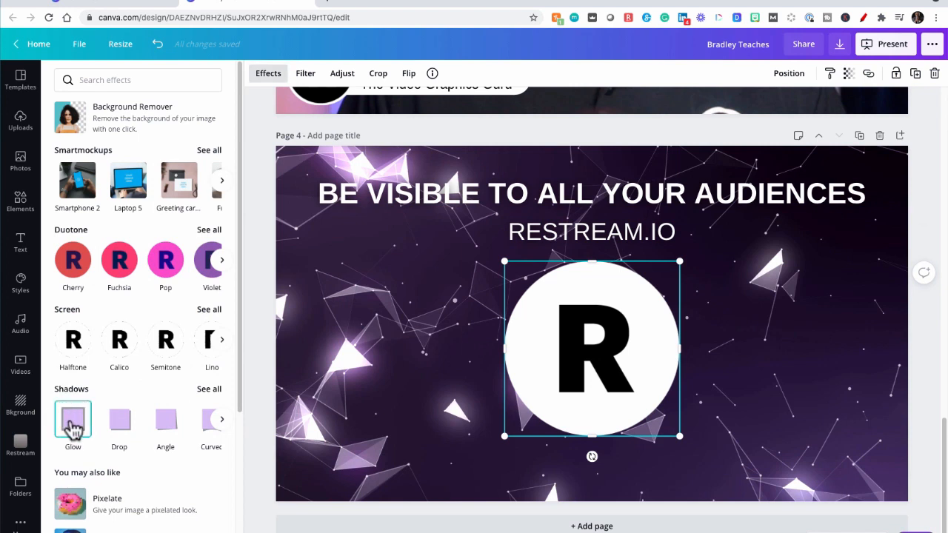
click(72, 422)
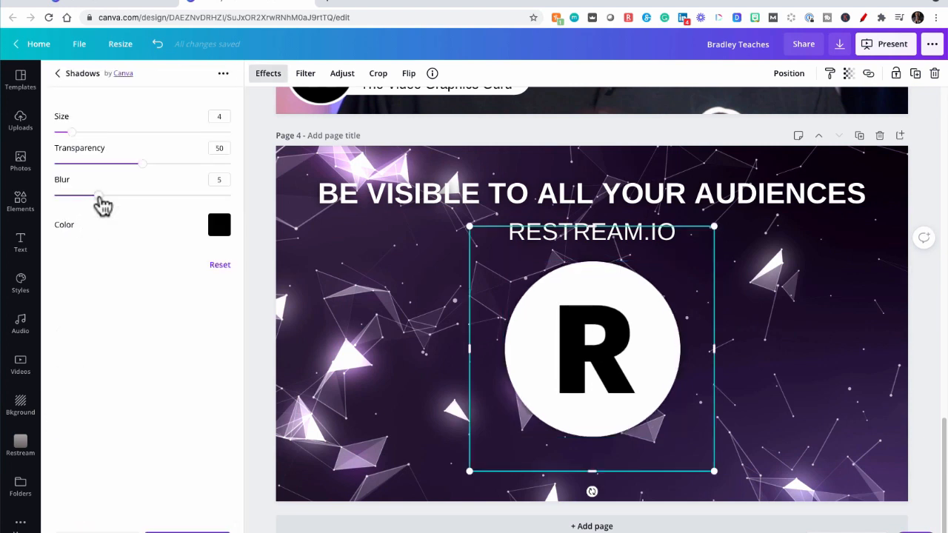
drag(99, 195, 178, 195)
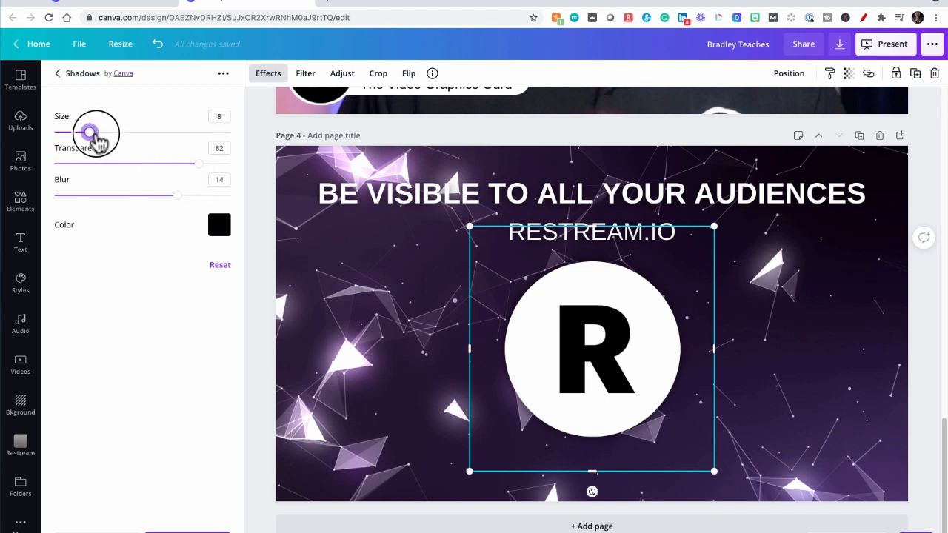
drag(89, 132, 138, 132)
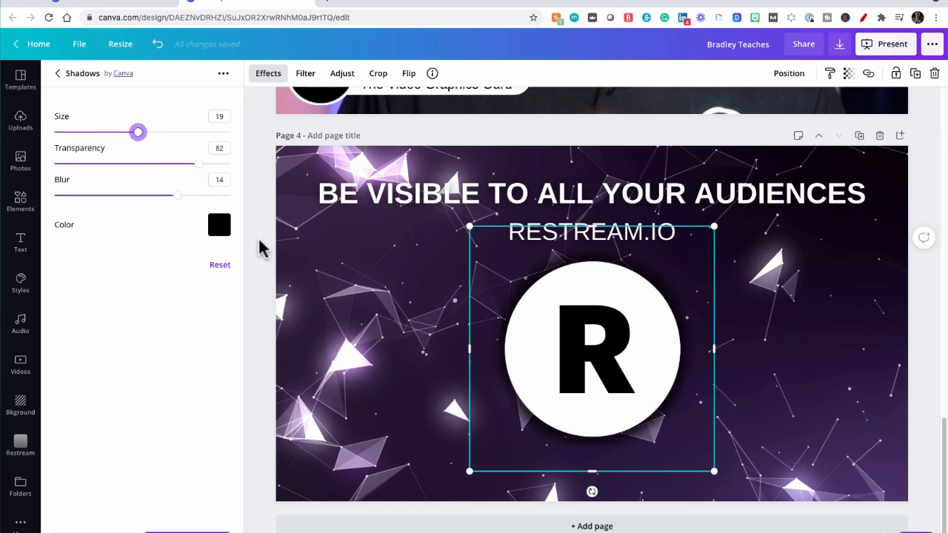
click(20, 242)
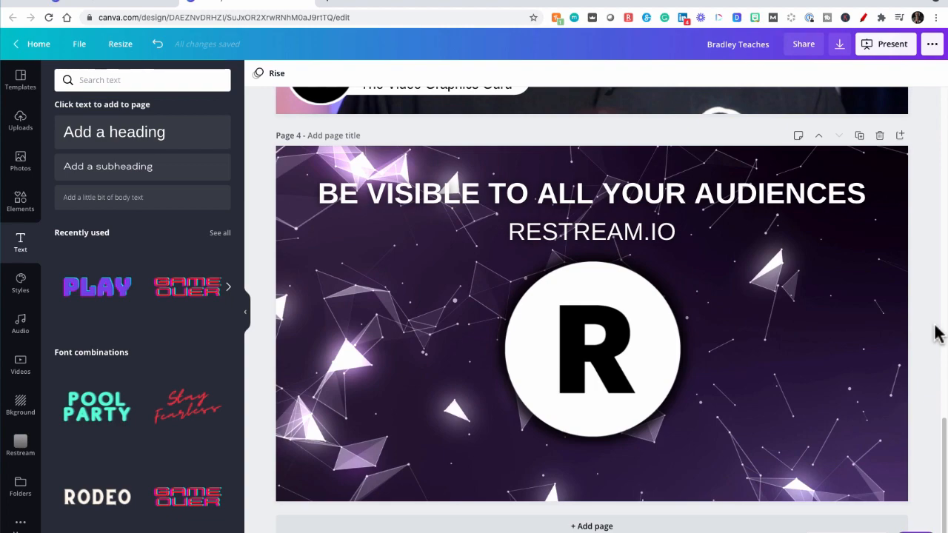
scroll(up, 3)
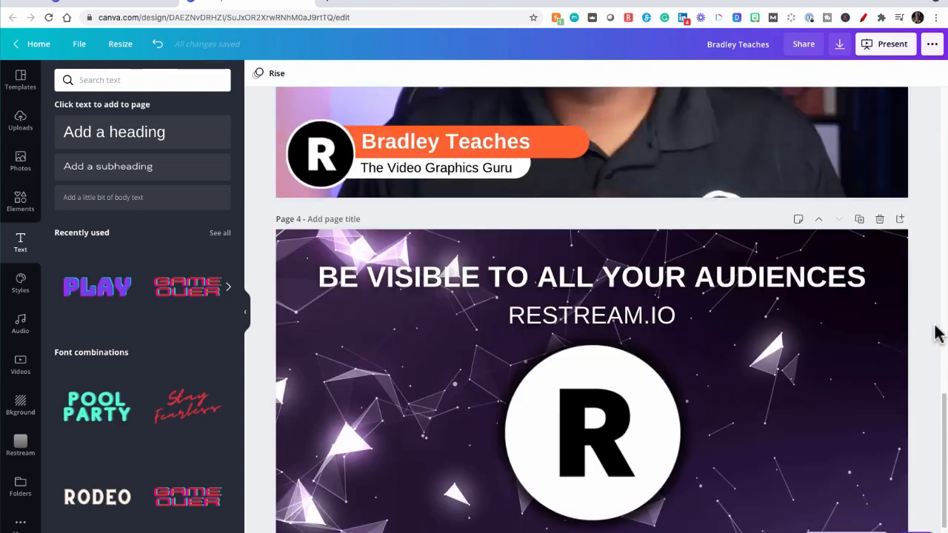